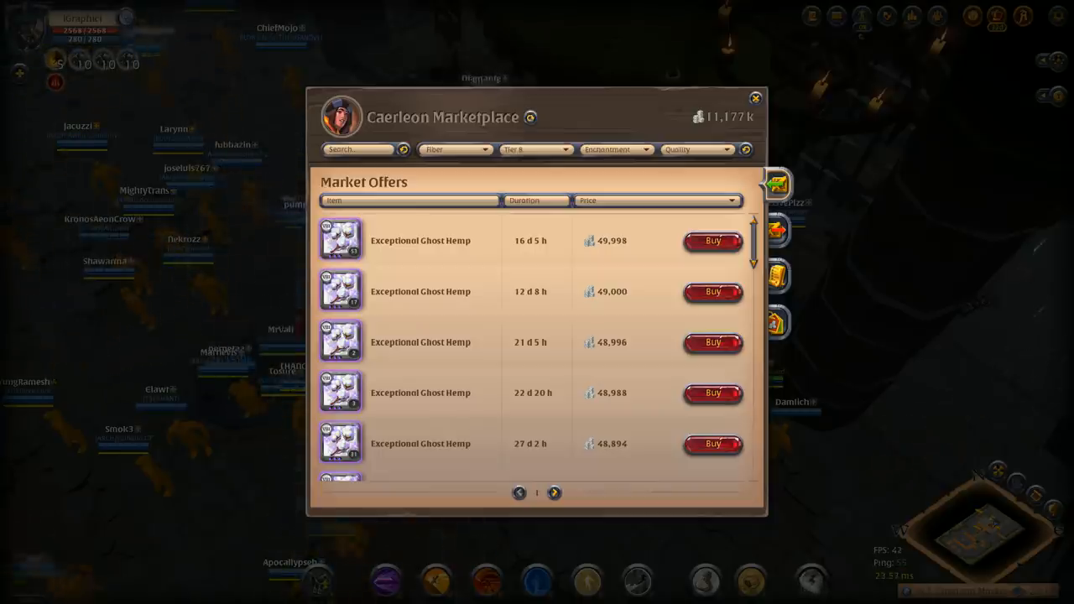
mouse_move(613, 118)
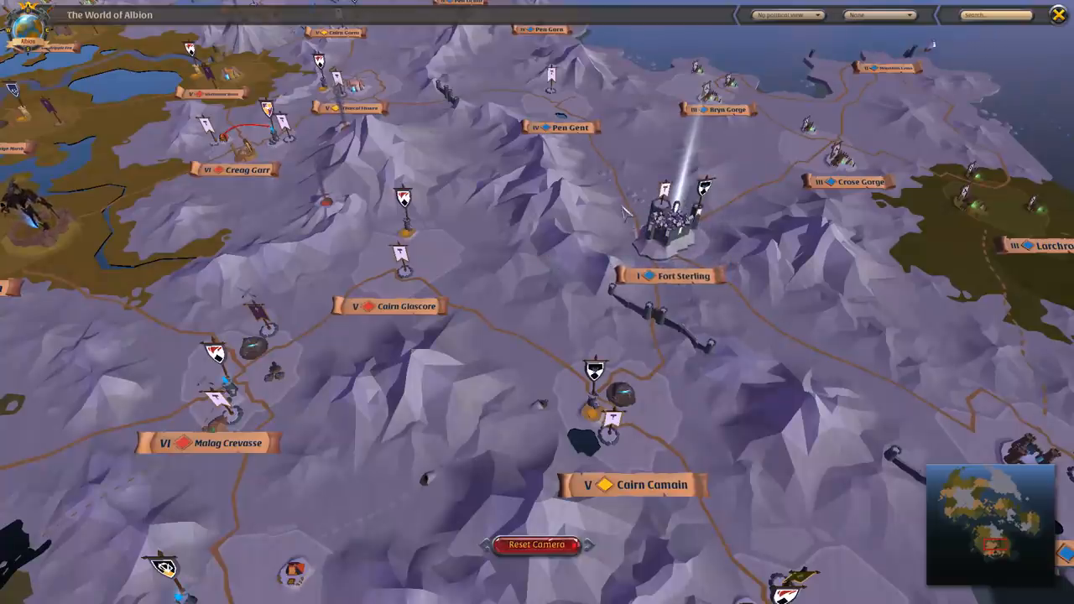
mouse_move(571, 235)
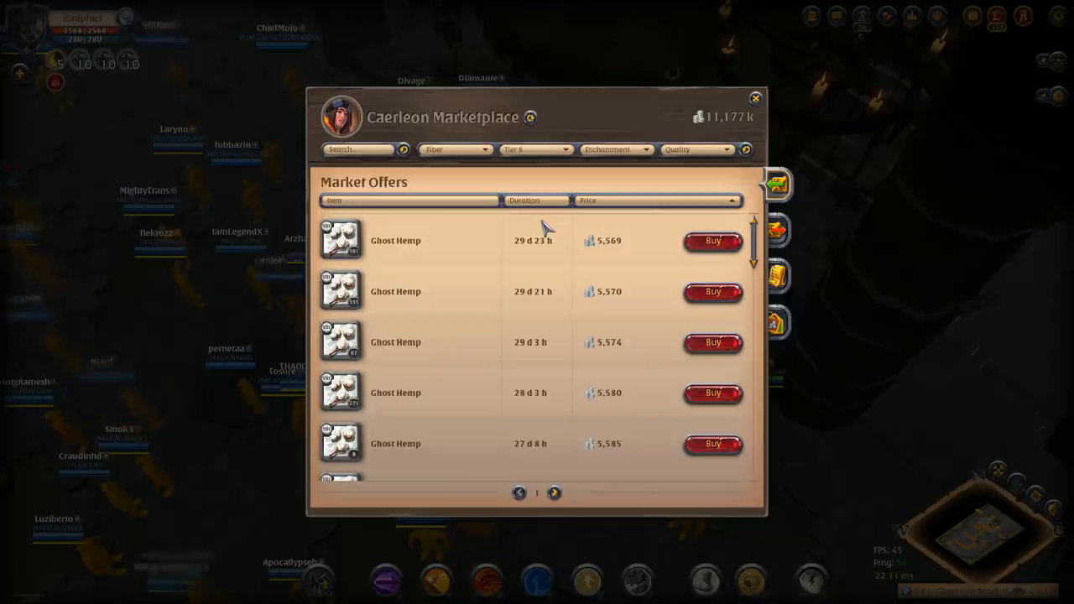
mouse_move(540, 165)
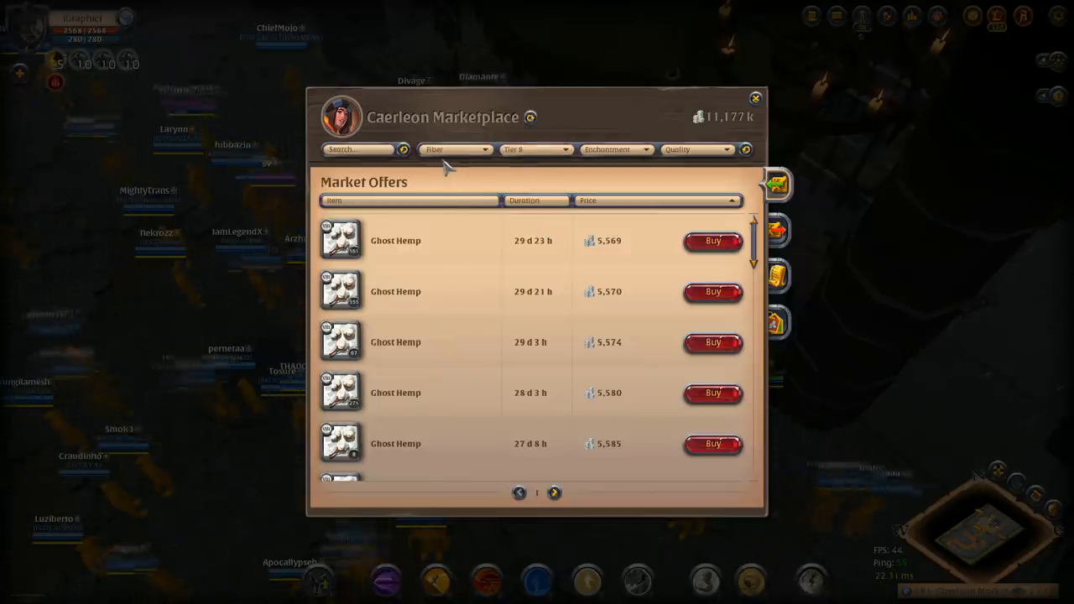
Expand the marketplace category list to show the Resource types (Cloth, Fiber, Hide, Ore, Rock, Wood)
left_click(453, 149)
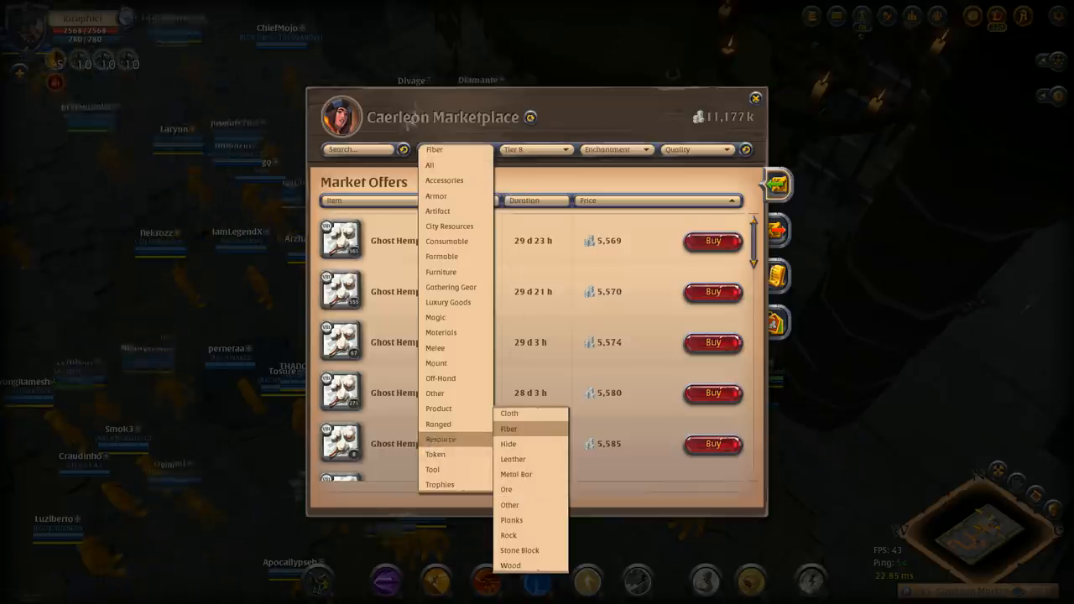
left_click(508, 430)
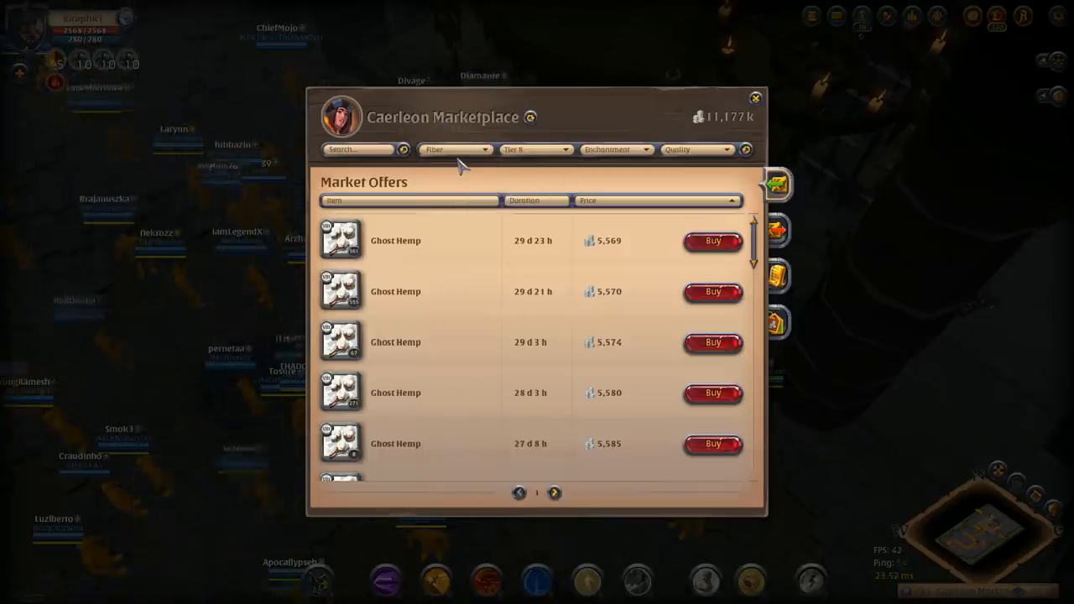
left_click(453, 149)
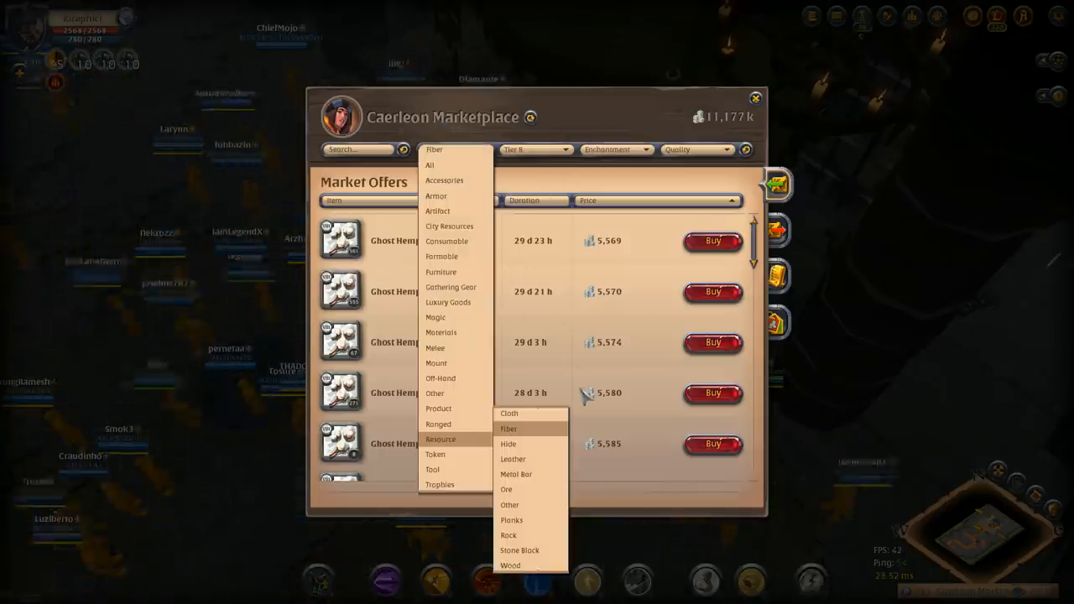
mouse_move(551, 436)
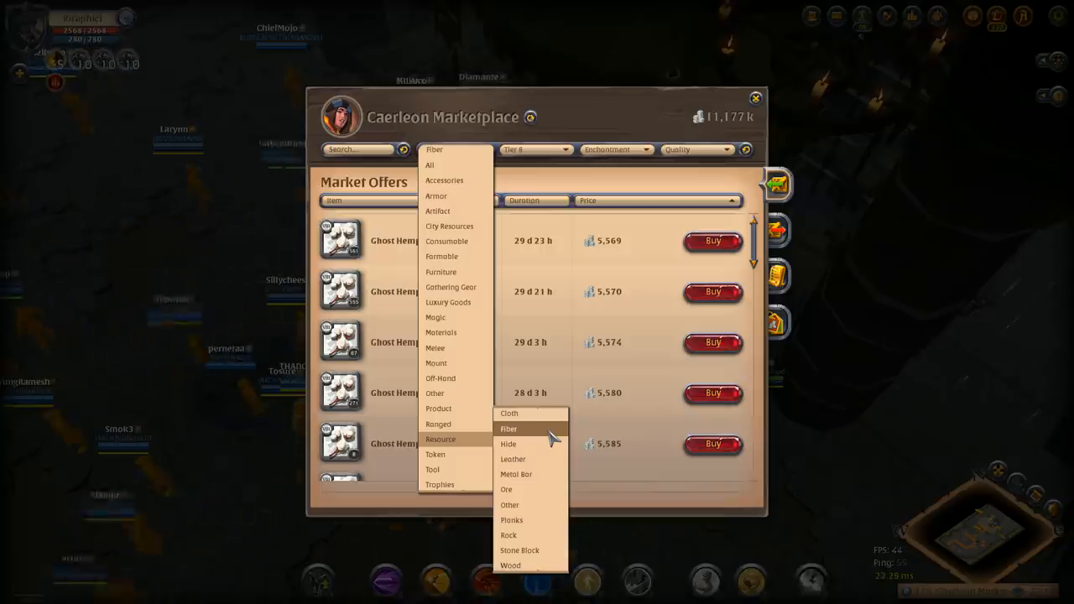
mouse_move(550, 432)
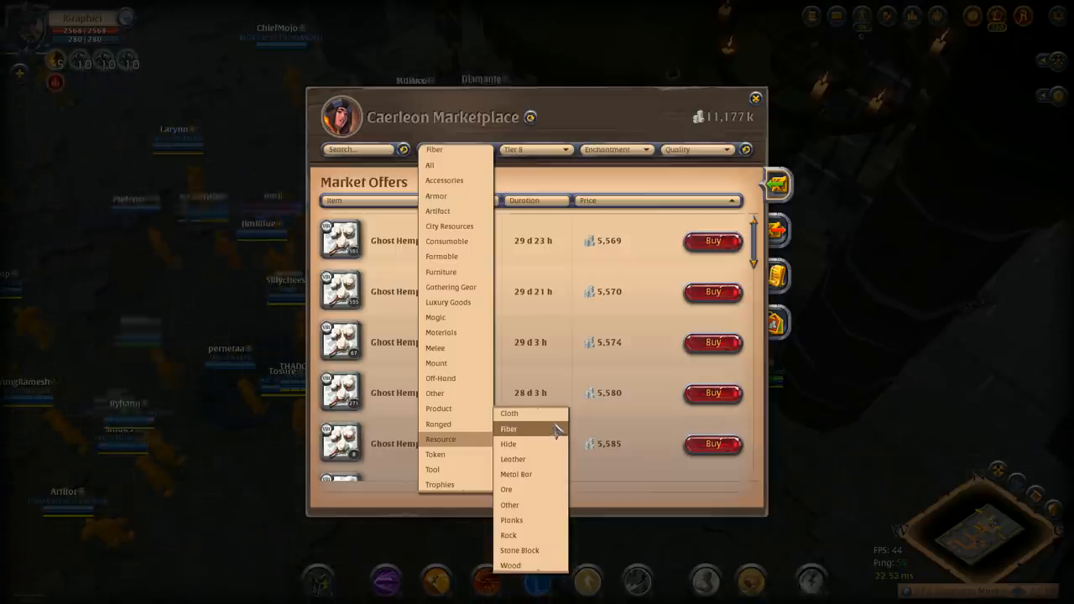
Browse the marketplace offers for Hide, Ore and Rock in turn via the category filter
left_click(508, 429)
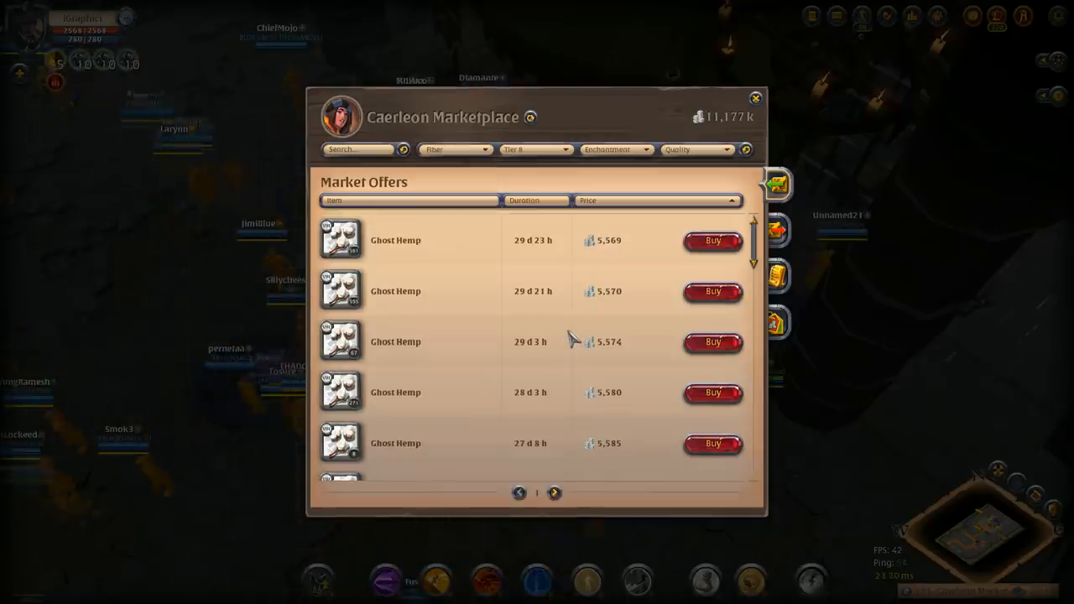
mouse_move(571, 352)
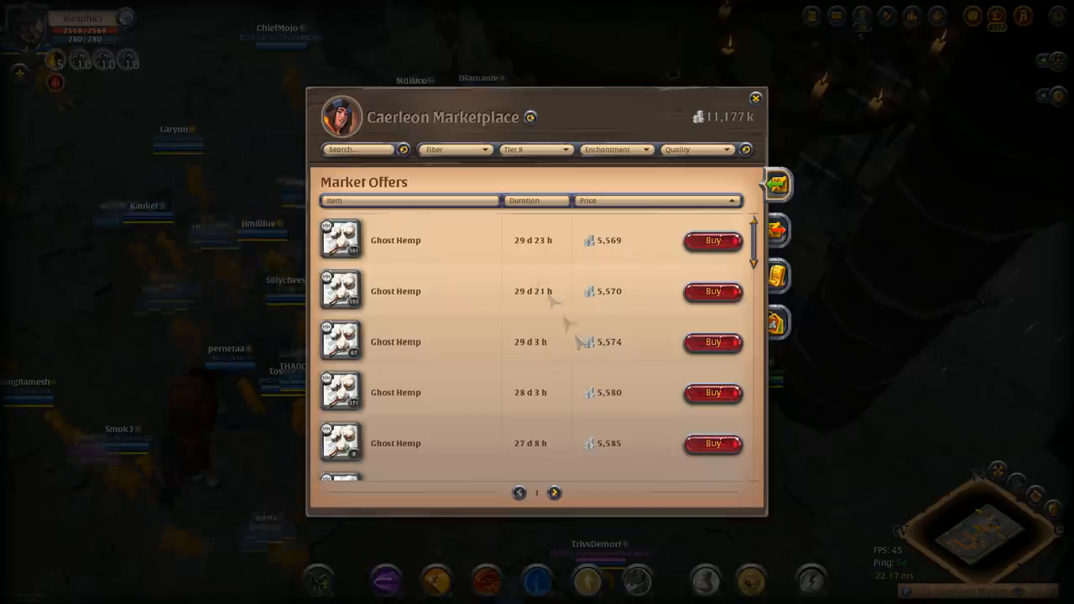
left_click(453, 149)
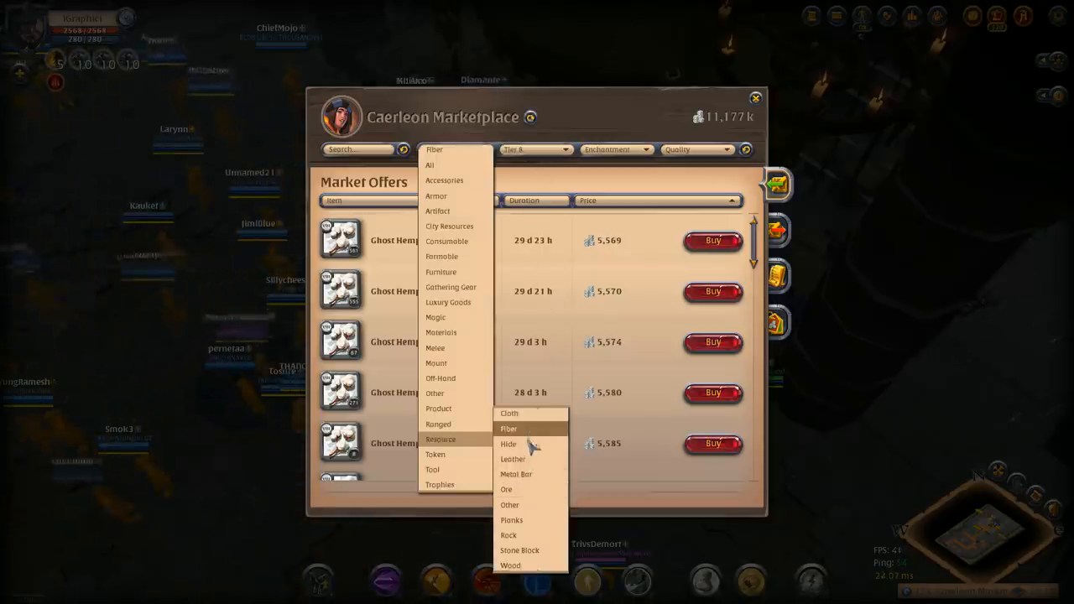
left_click(508, 443)
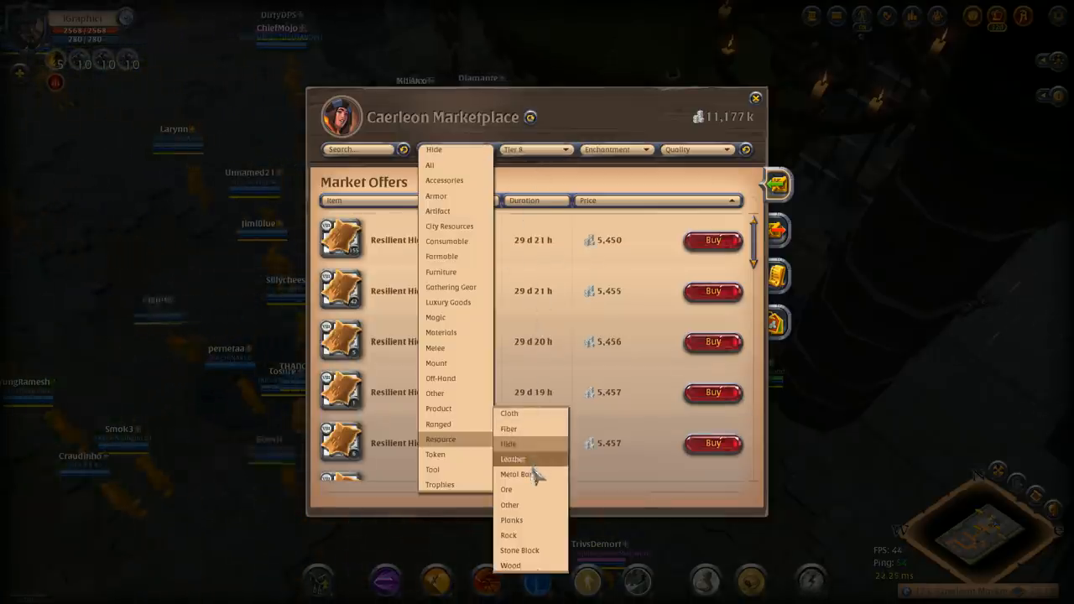
left_click(507, 490)
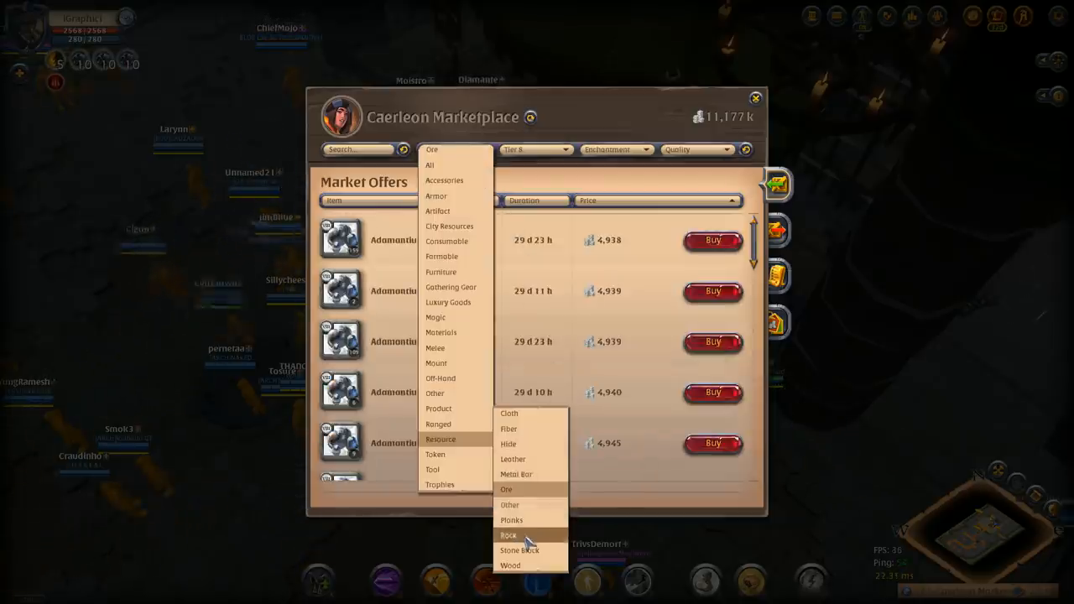
left_click(510, 535)
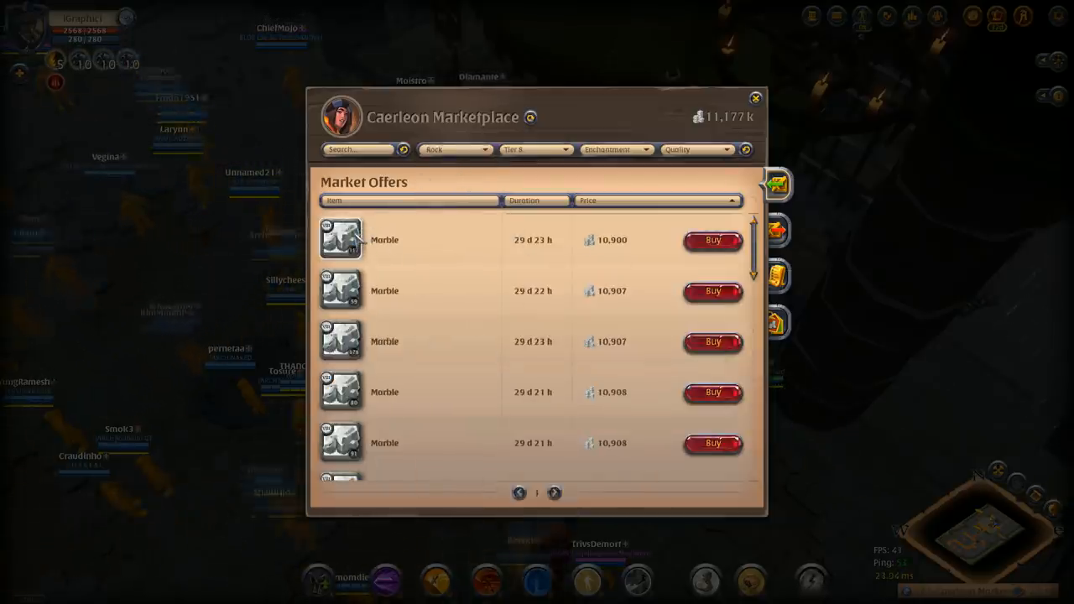
left_click(453, 149)
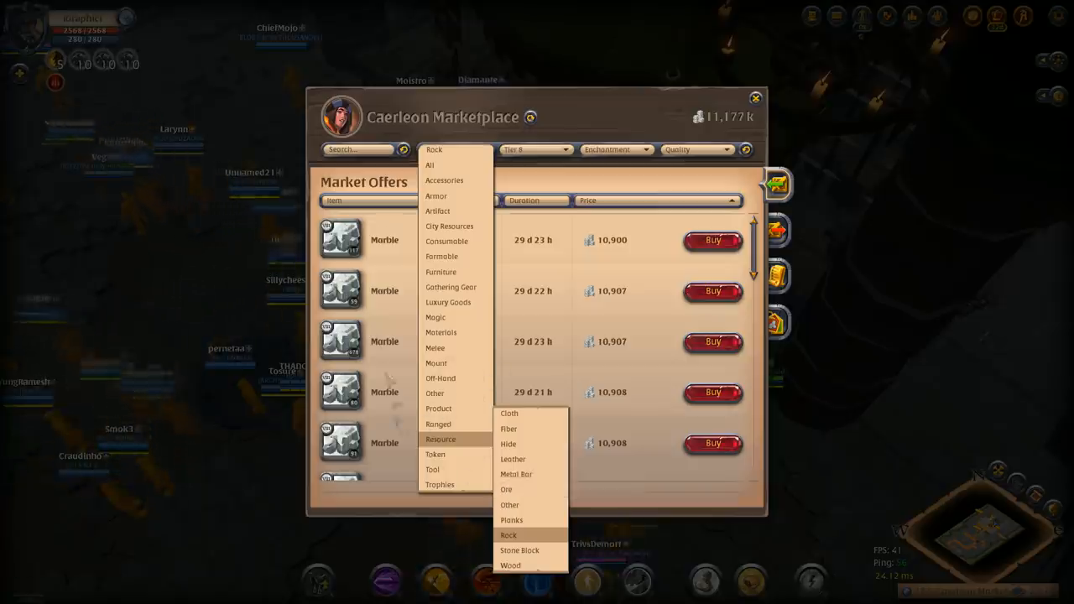
left_click(509, 534)
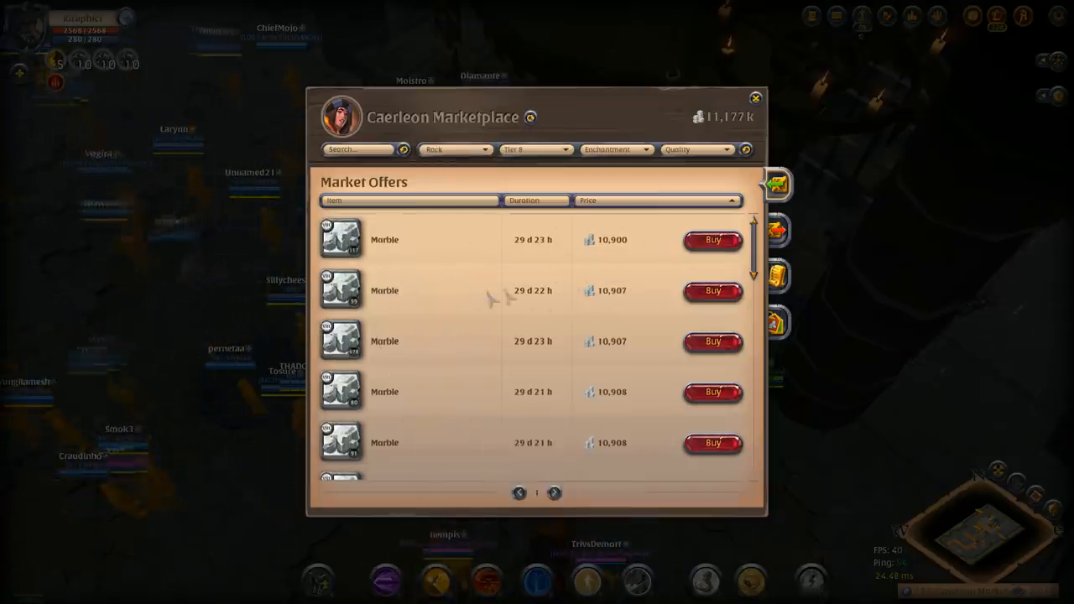
Switch the filter to Wood, check Hide again, then return to the Whitewood Logs offers under Wood
left_click(456, 150)
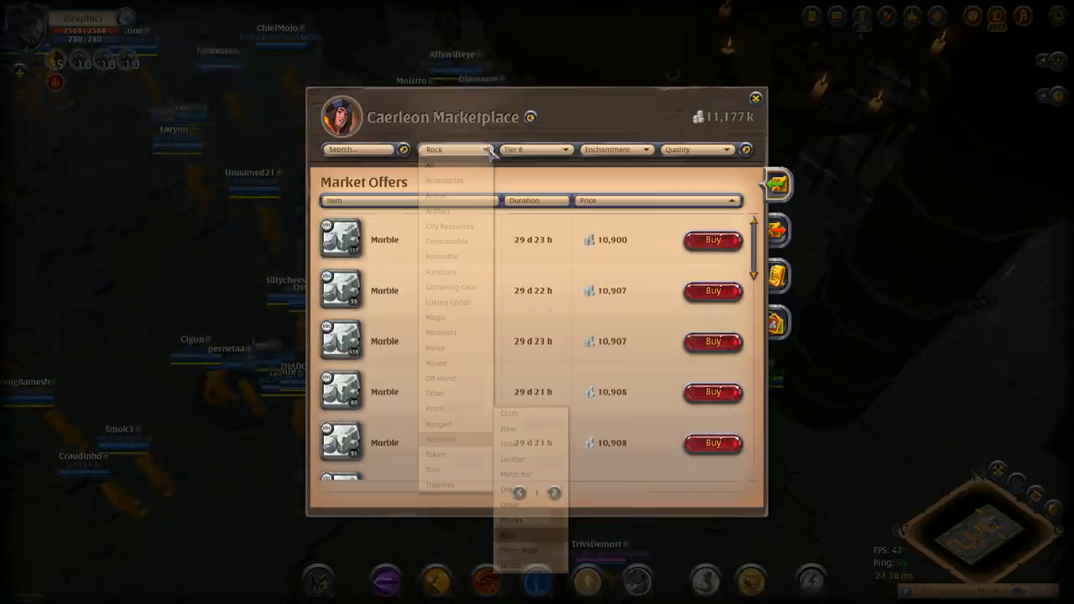
left_click(510, 568)
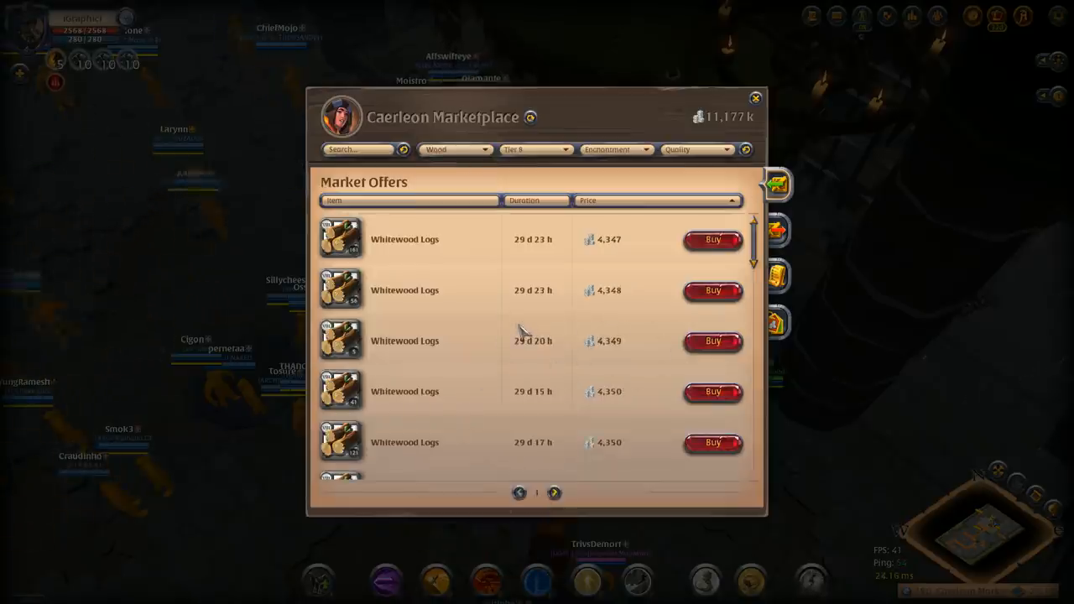
mouse_move(469, 159)
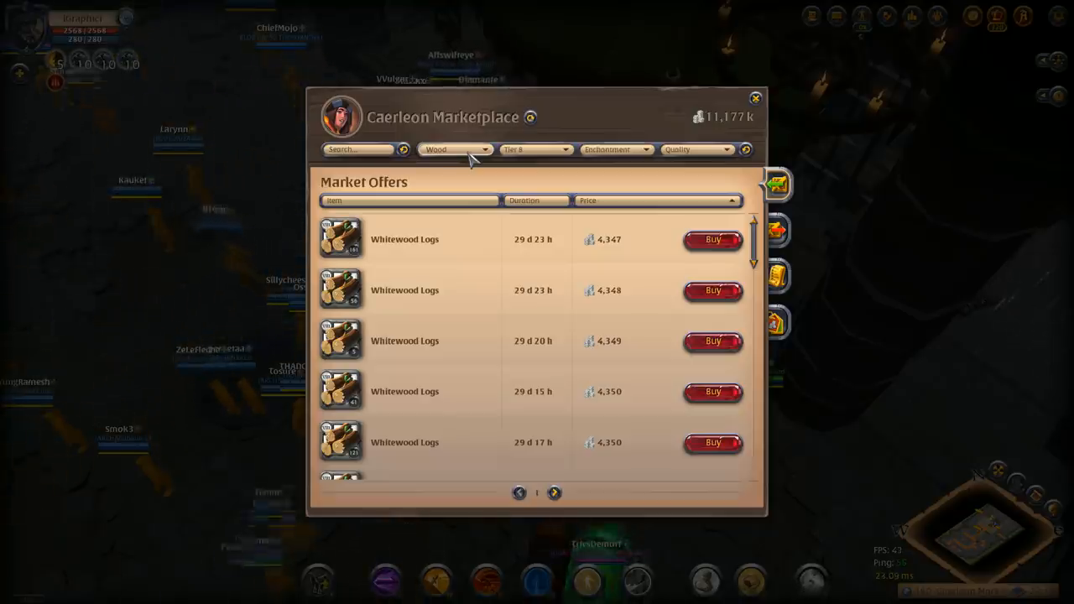
left_click(457, 150)
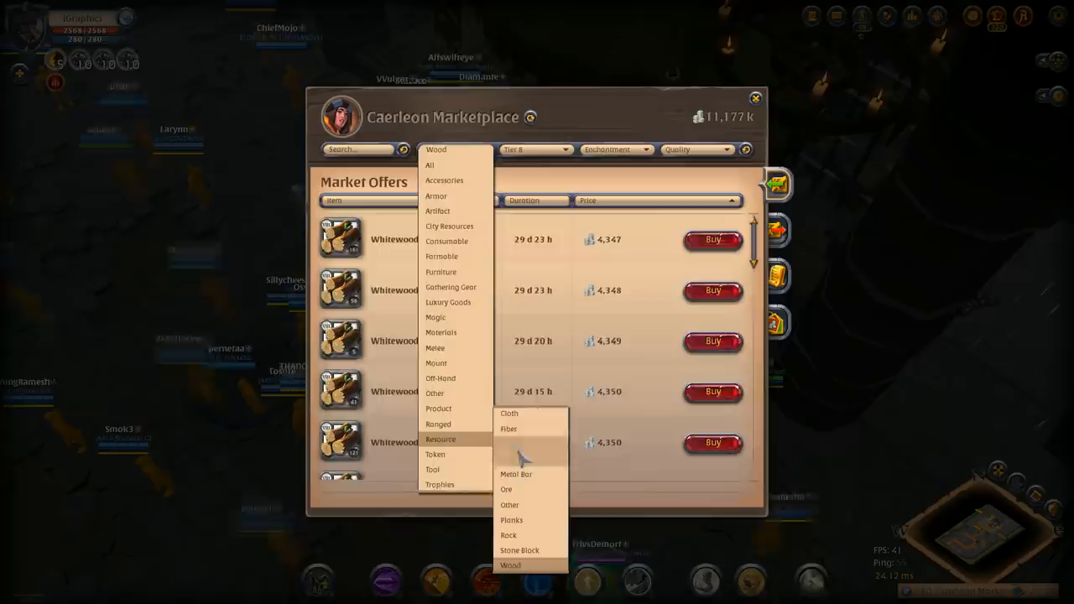
left_click(509, 443)
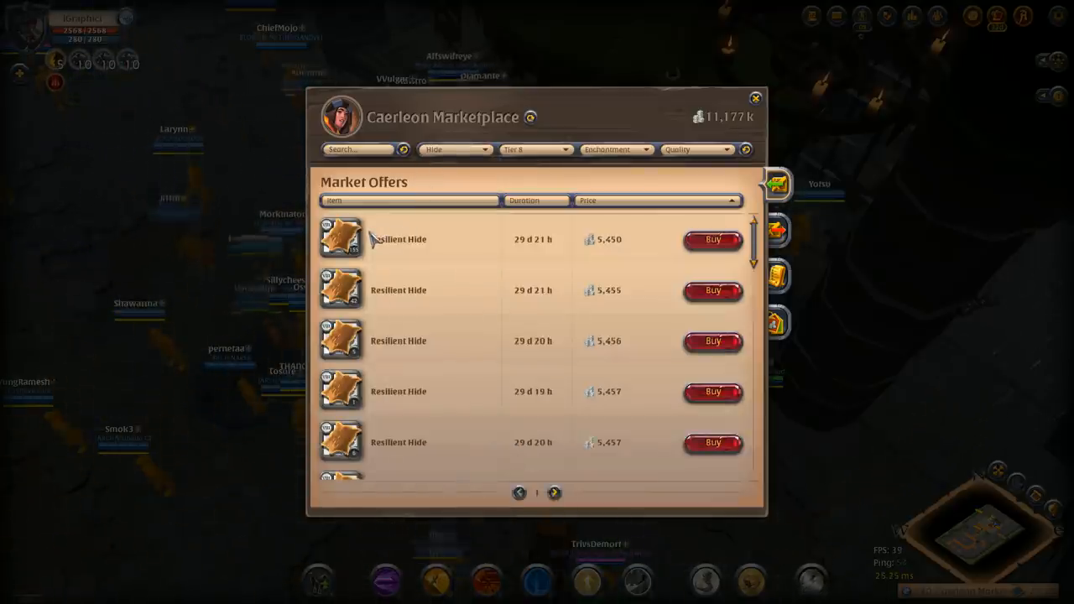
mouse_move(342, 238)
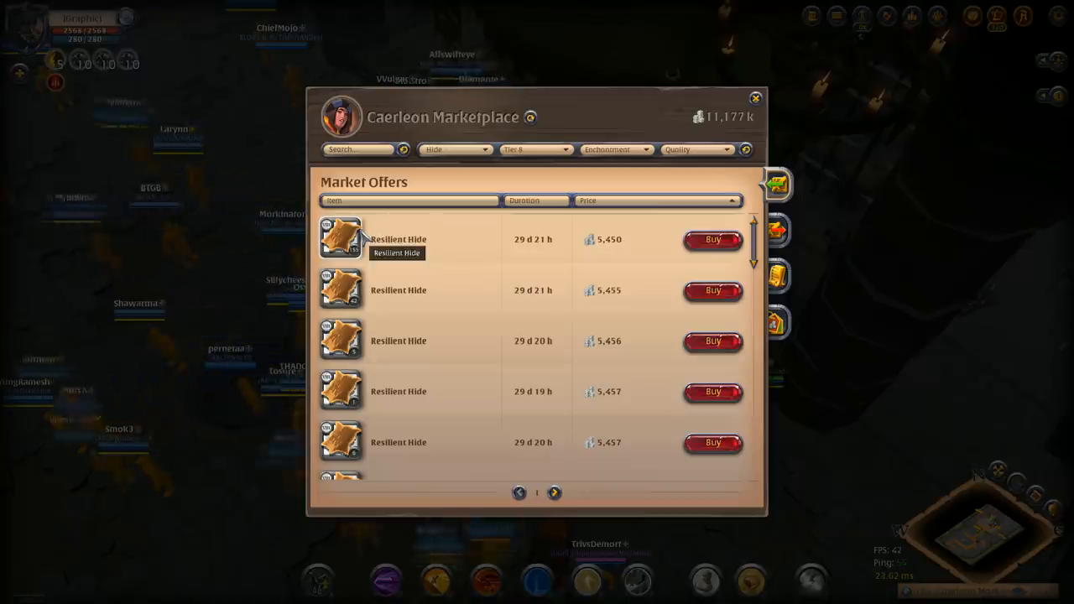
mouse_move(503, 267)
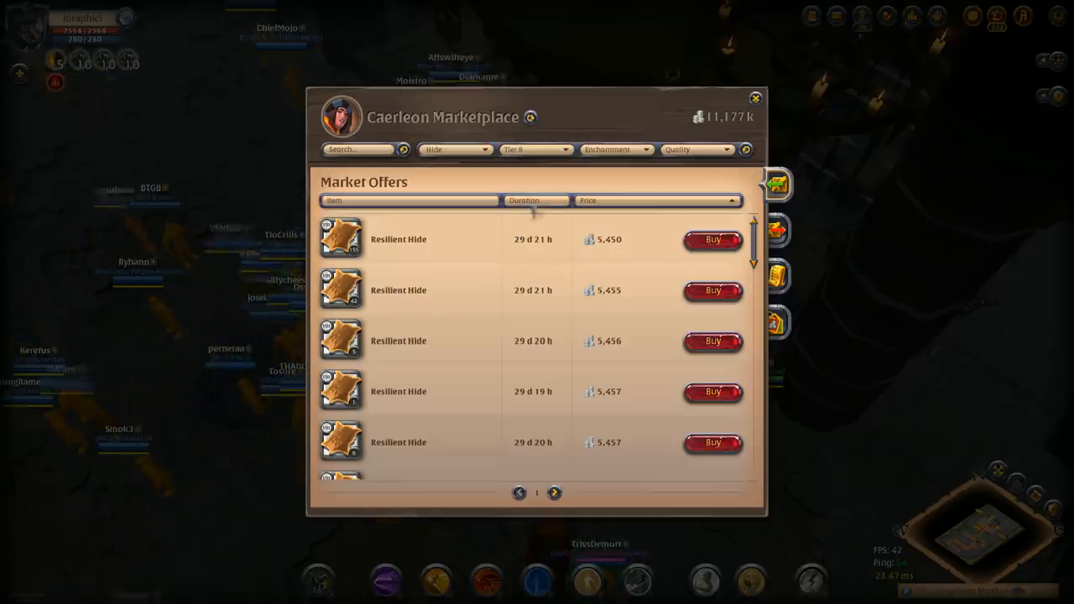
left_click(453, 150)
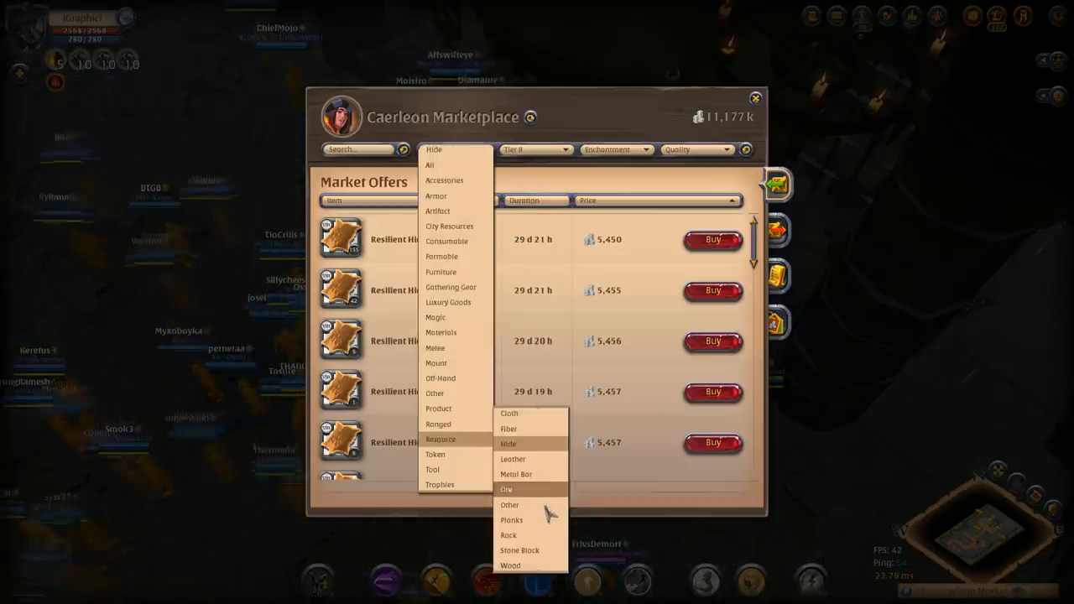
mouse_move(528, 551)
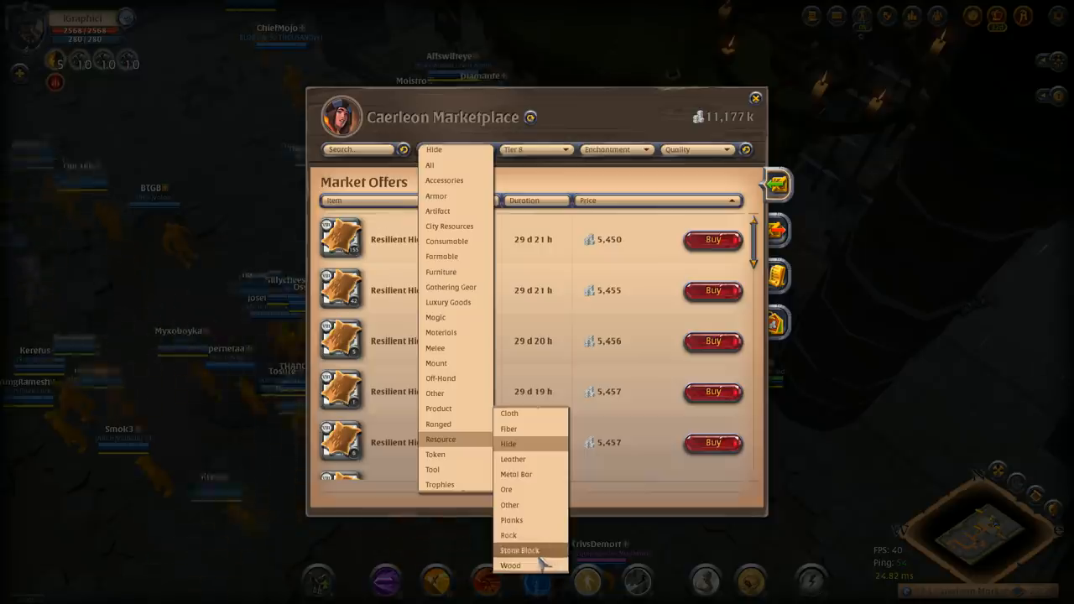
left_click(510, 564)
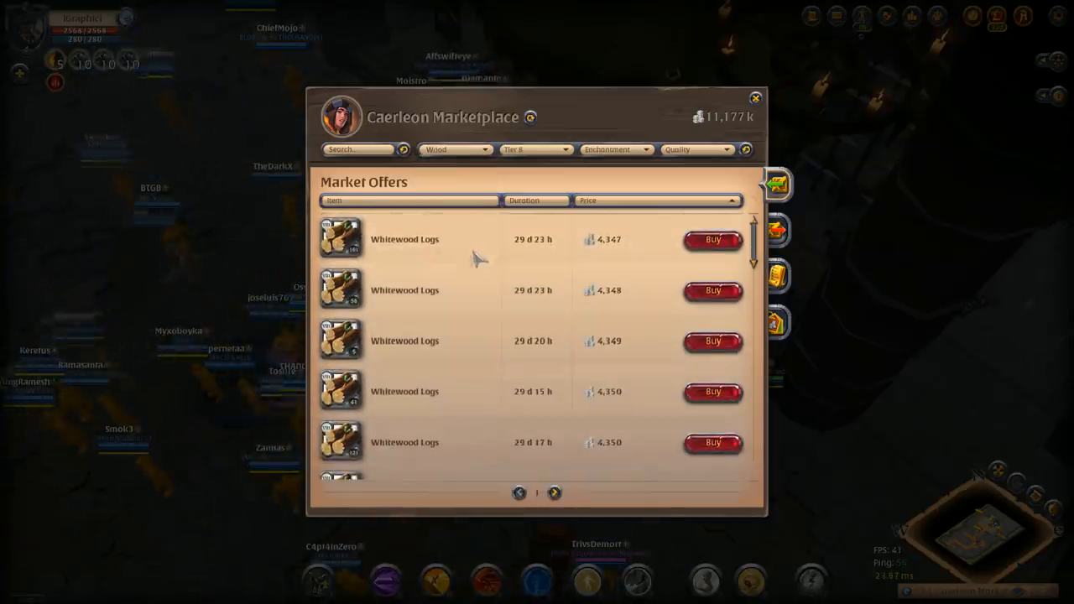
mouse_move(474, 245)
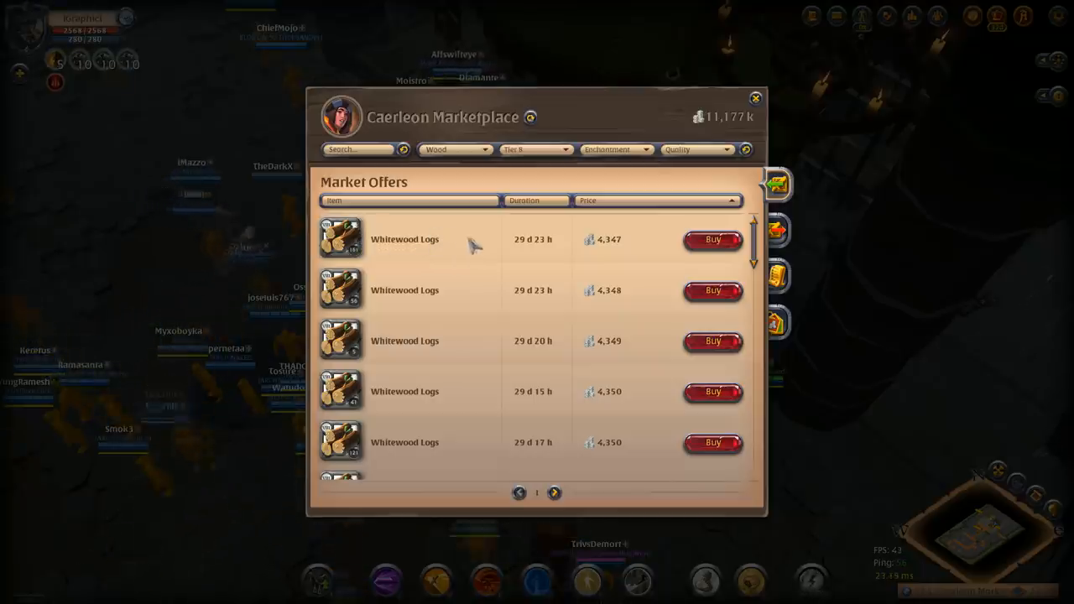
mouse_move(530, 188)
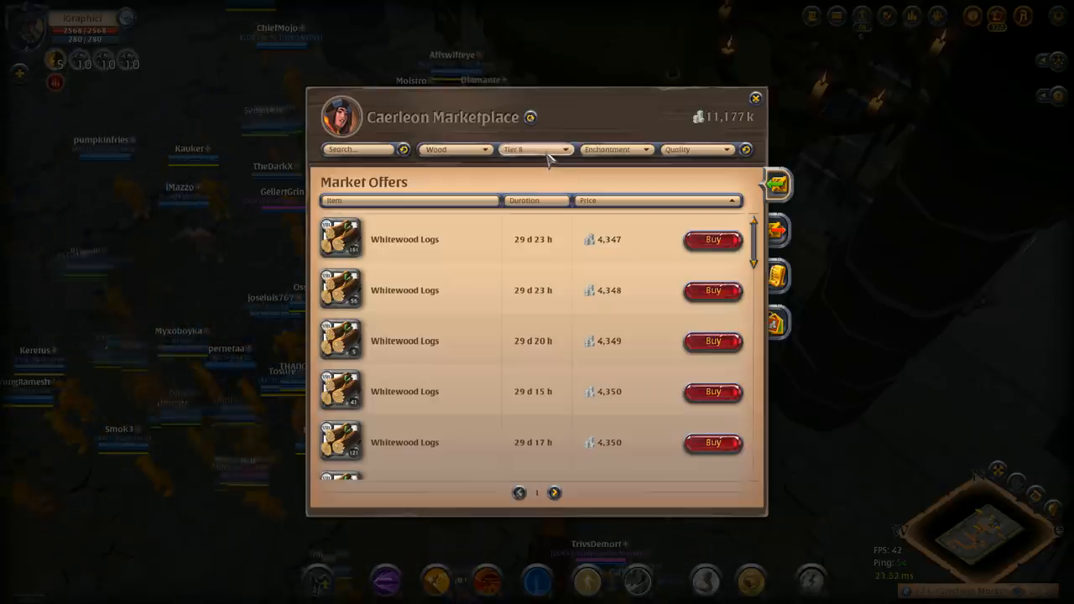
mouse_move(503, 185)
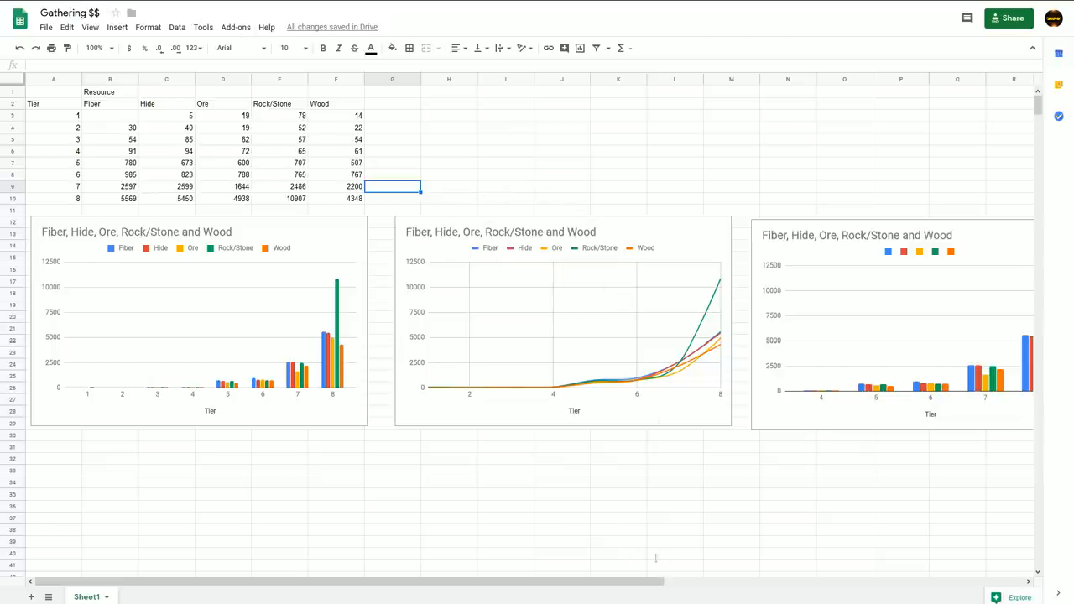
mouse_move(57, 121)
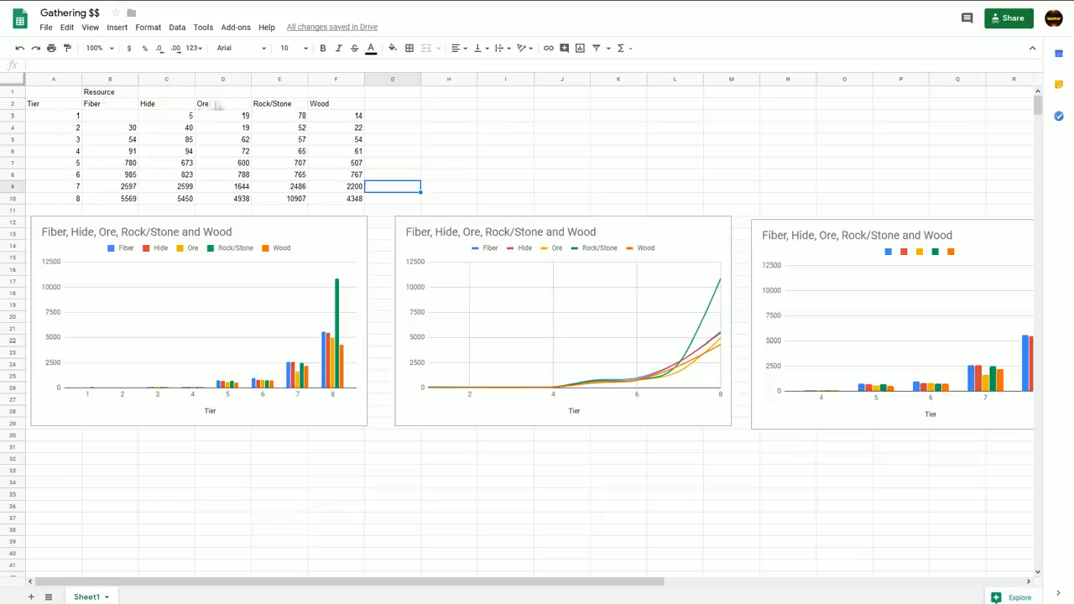
mouse_move(396, 119)
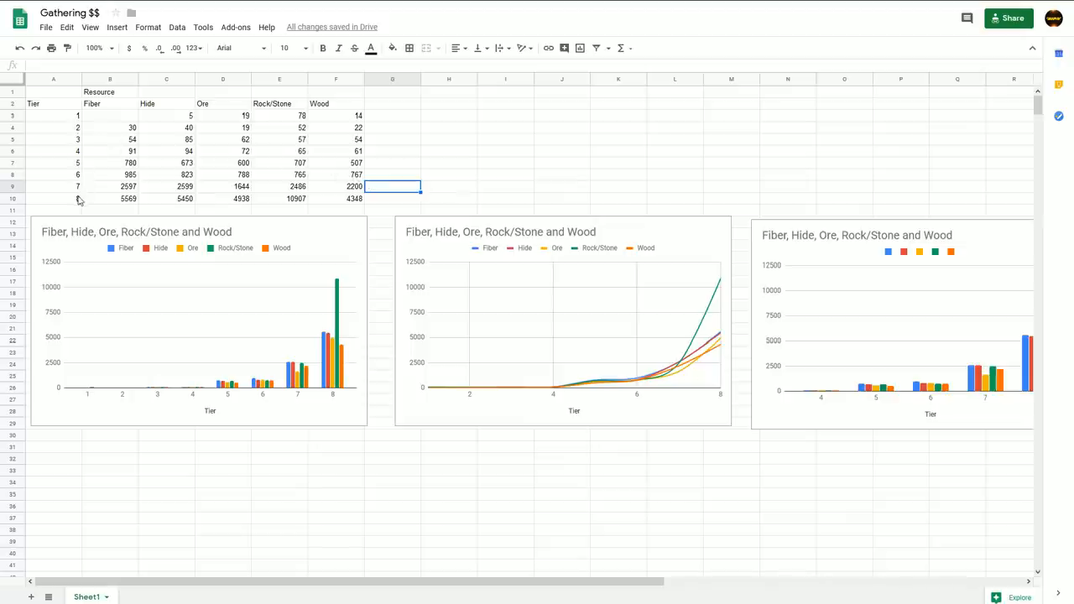
mouse_move(299, 245)
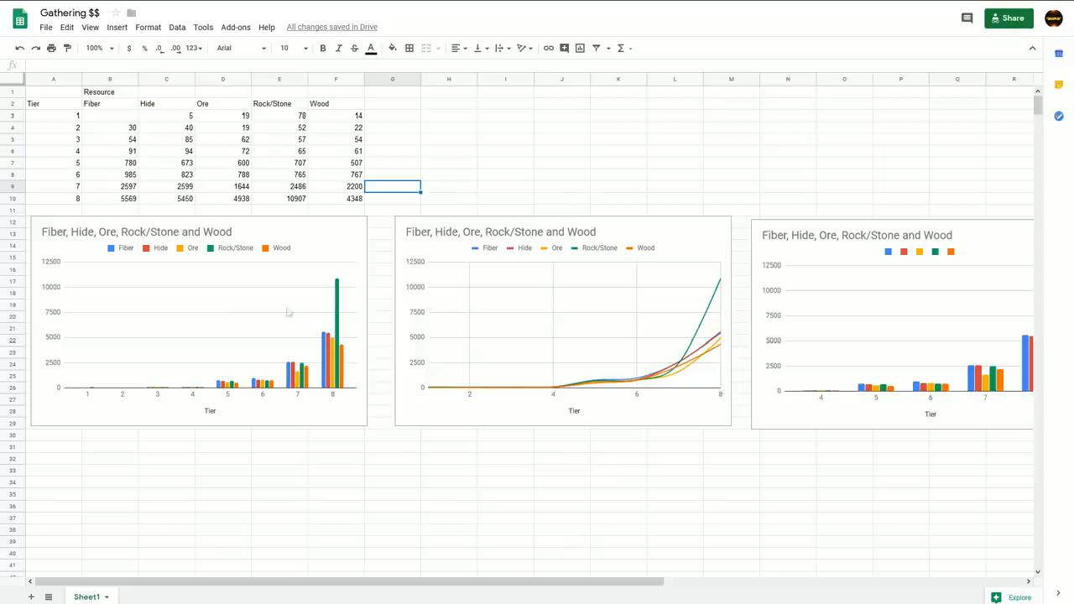
mouse_move(227, 272)
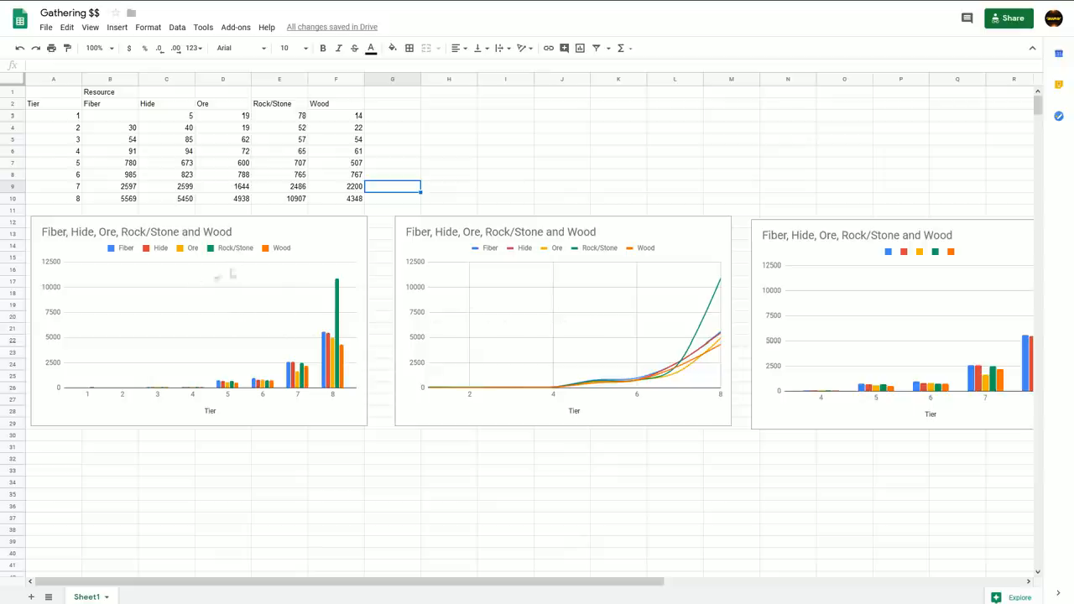
mouse_move(282, 317)
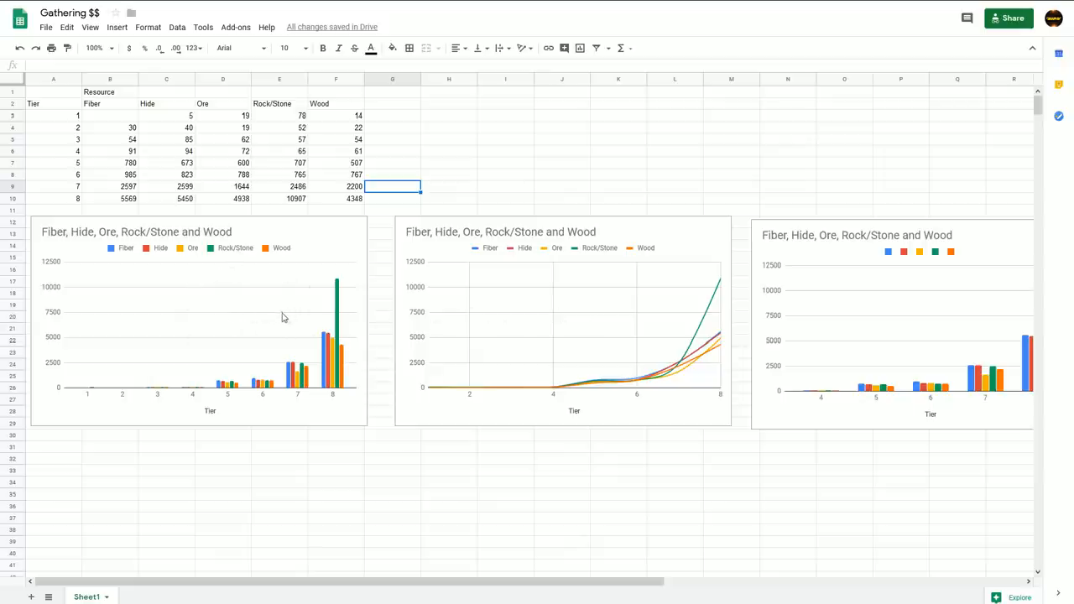
mouse_move(789, 329)
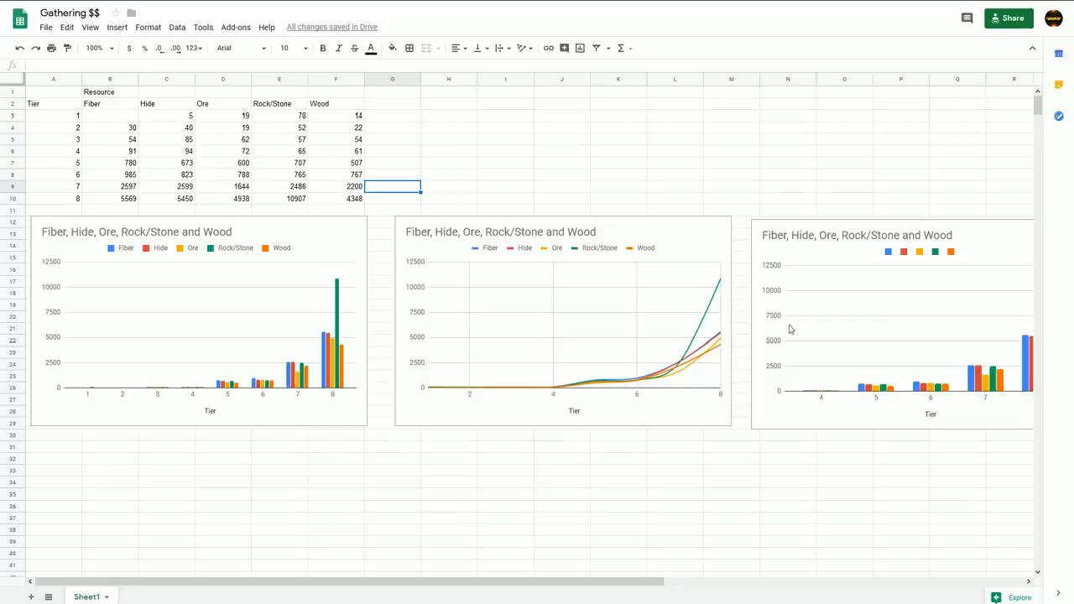
mouse_move(483, 261)
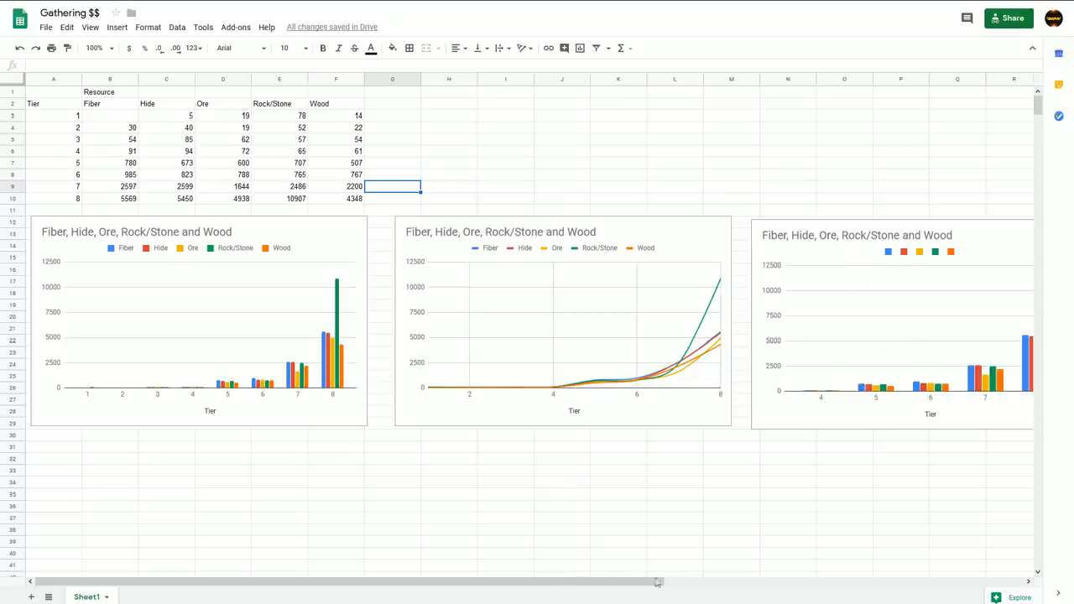
mouse_move(802, 413)
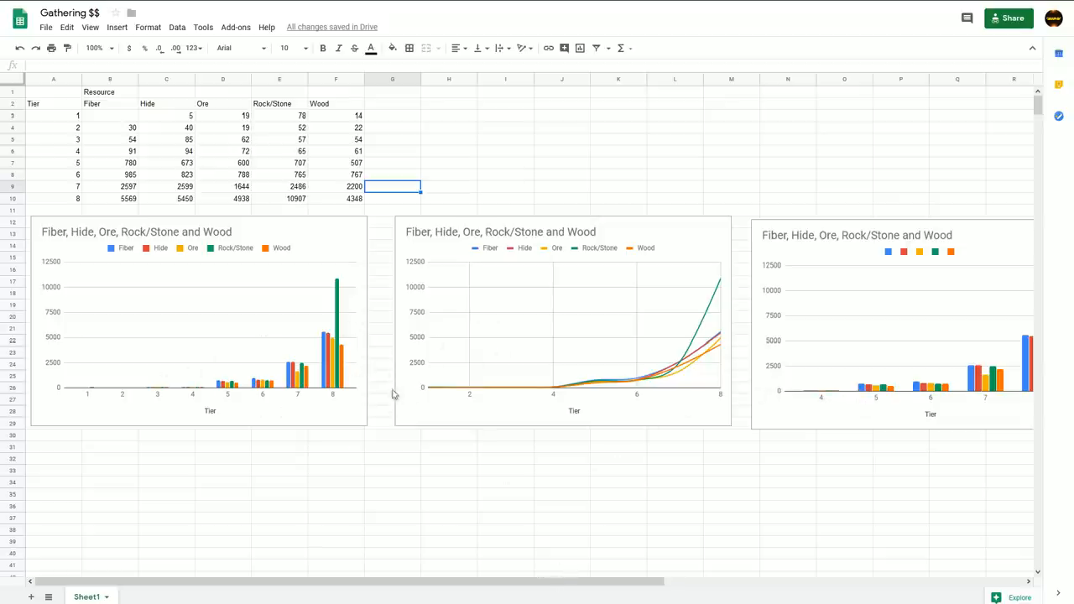
mouse_move(494, 392)
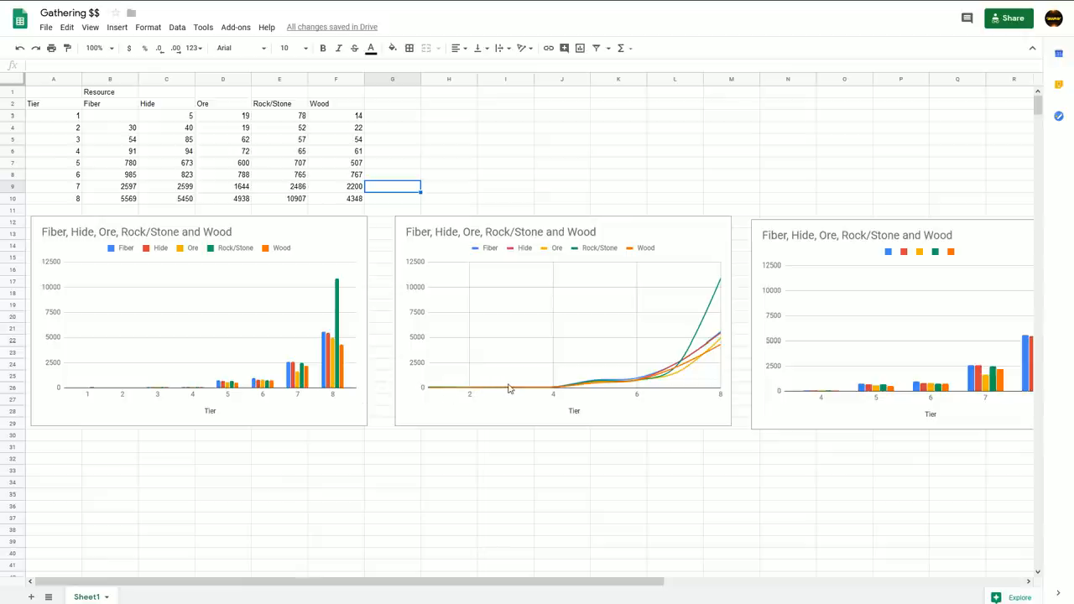
mouse_move(570, 396)
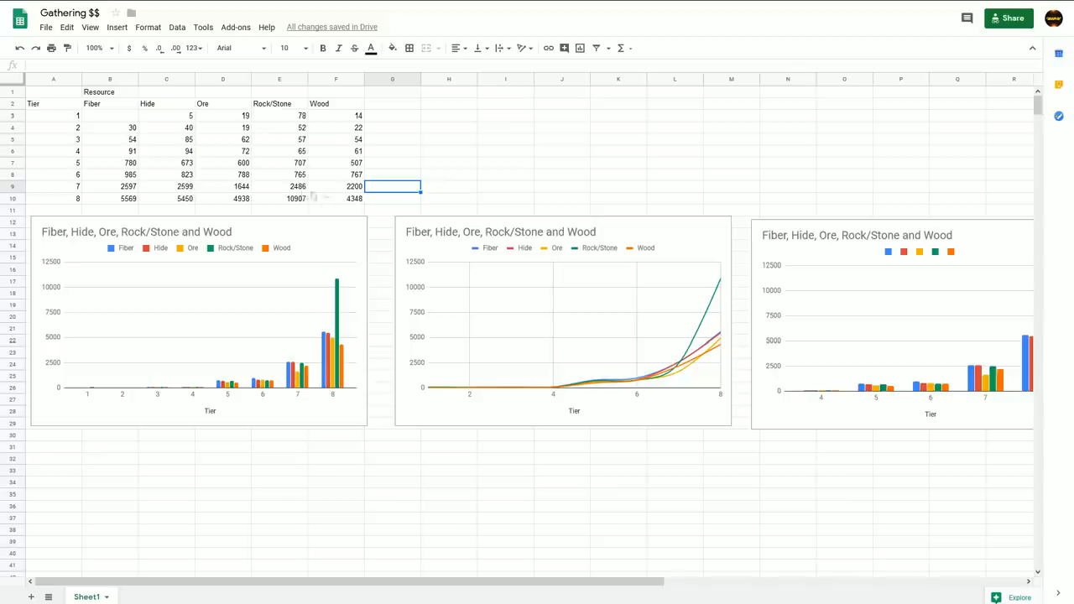
mouse_move(356, 198)
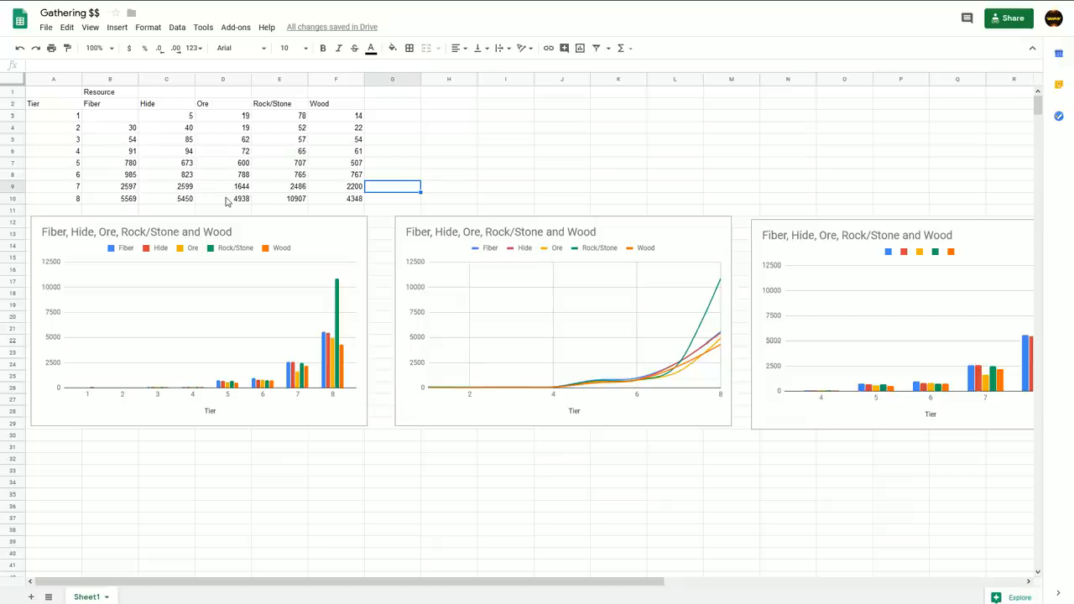
mouse_move(178, 198)
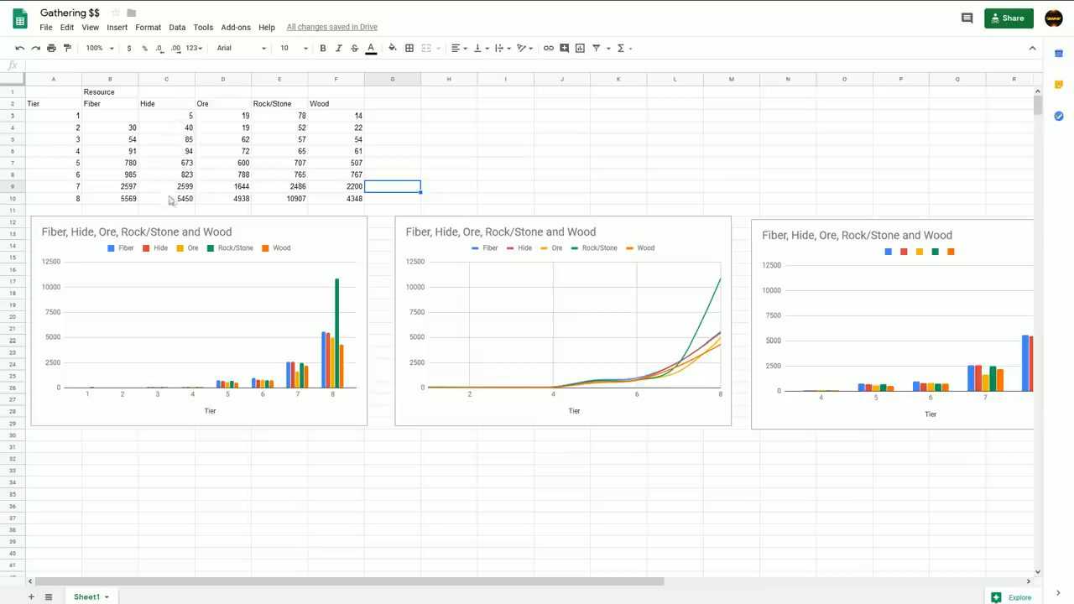
mouse_move(176, 198)
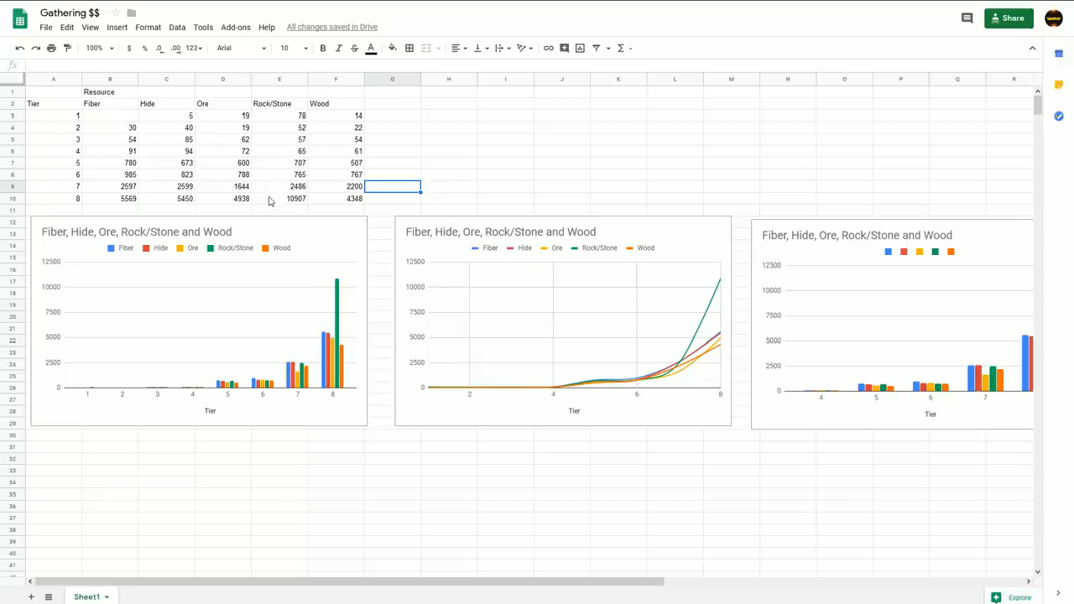
mouse_move(283, 108)
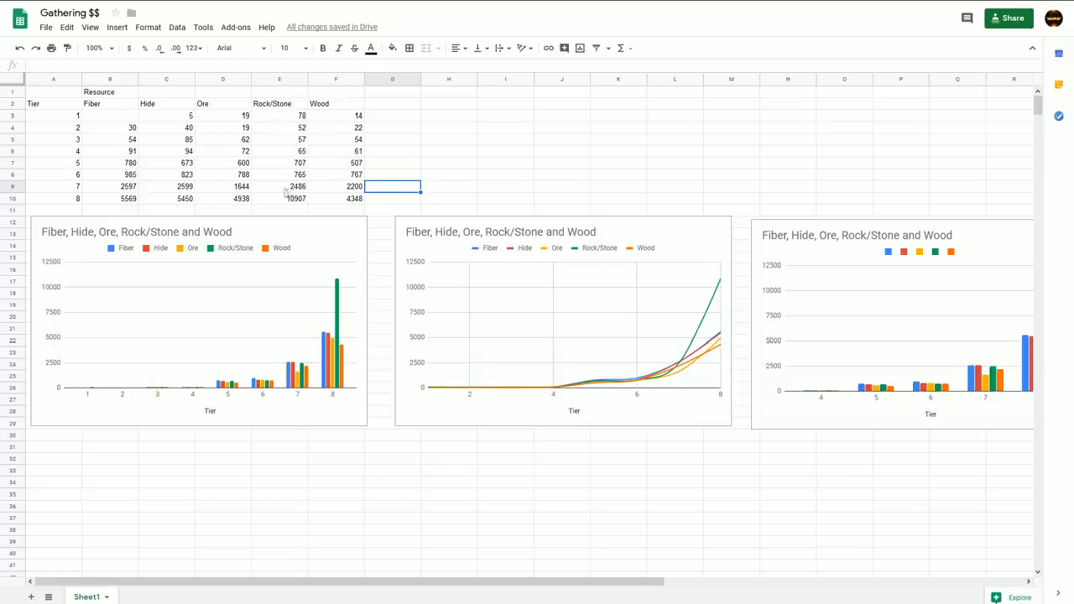
mouse_move(299, 205)
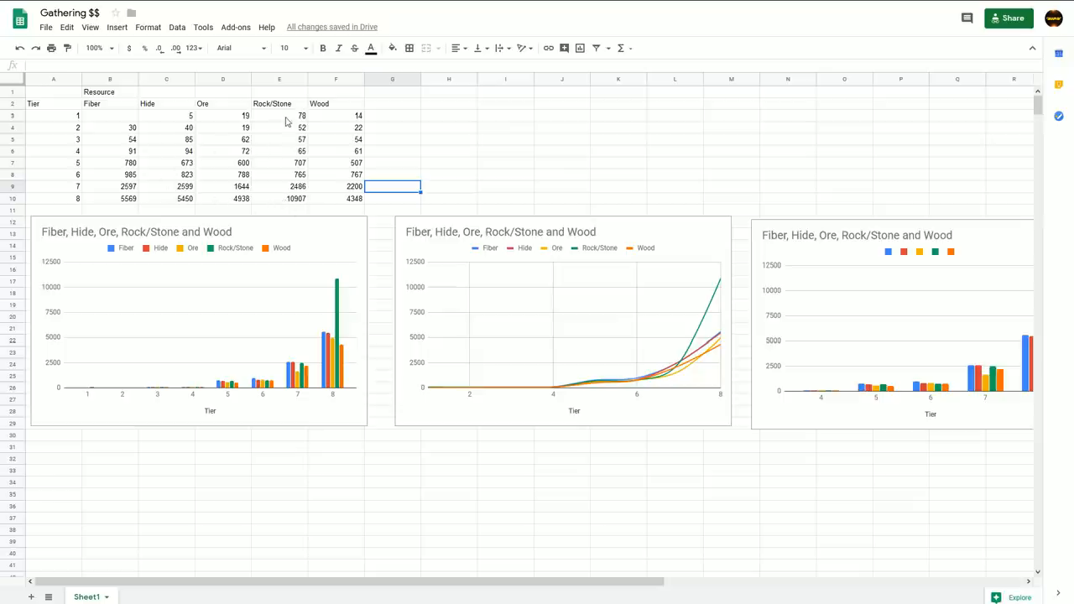
mouse_move(283, 202)
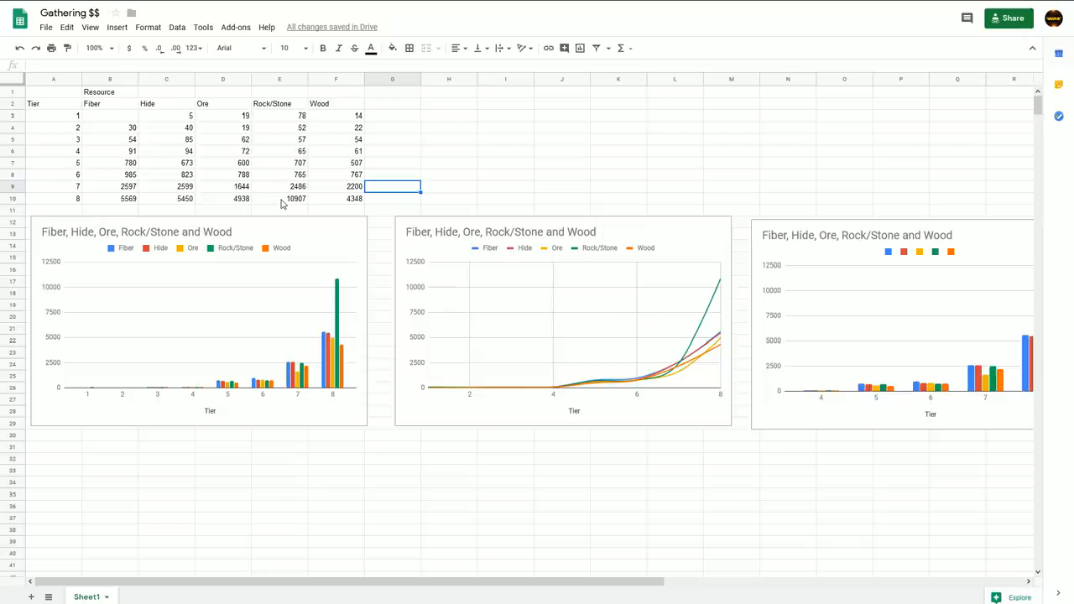
mouse_move(300, 205)
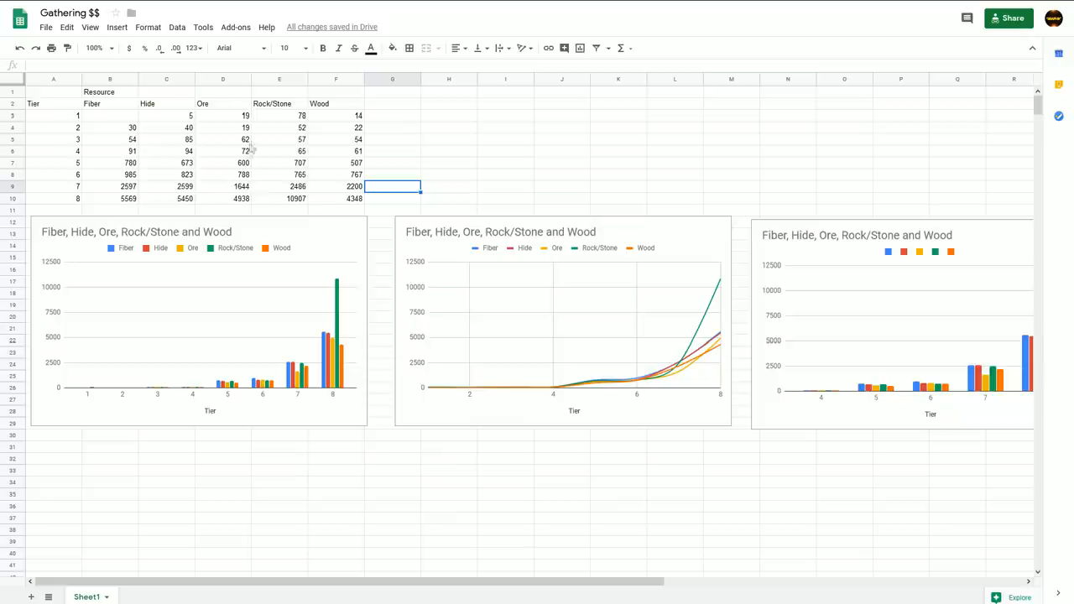
mouse_move(413, 174)
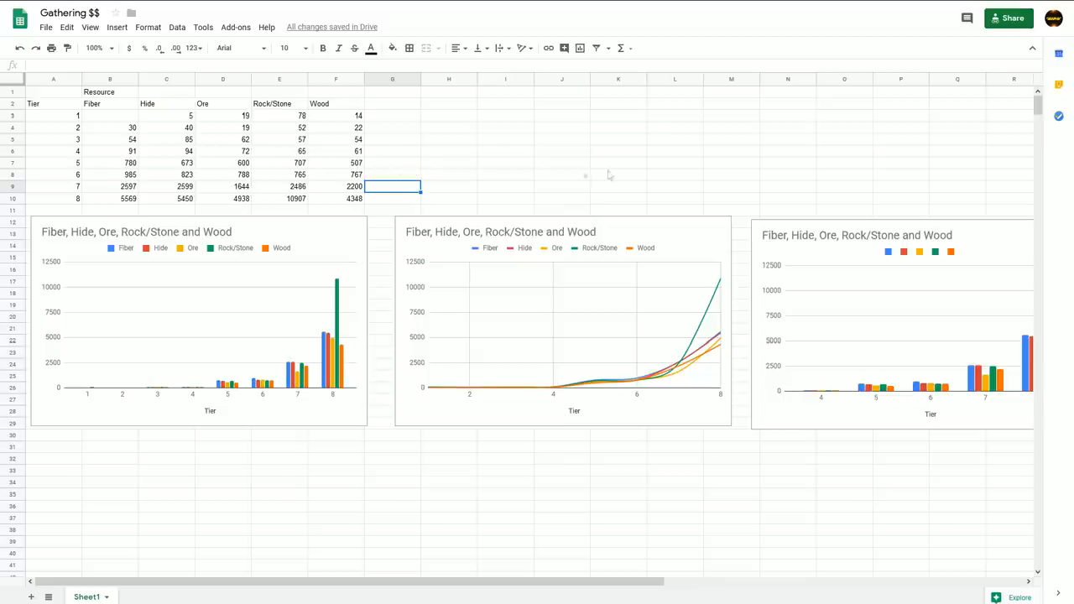
mouse_move(812, 584)
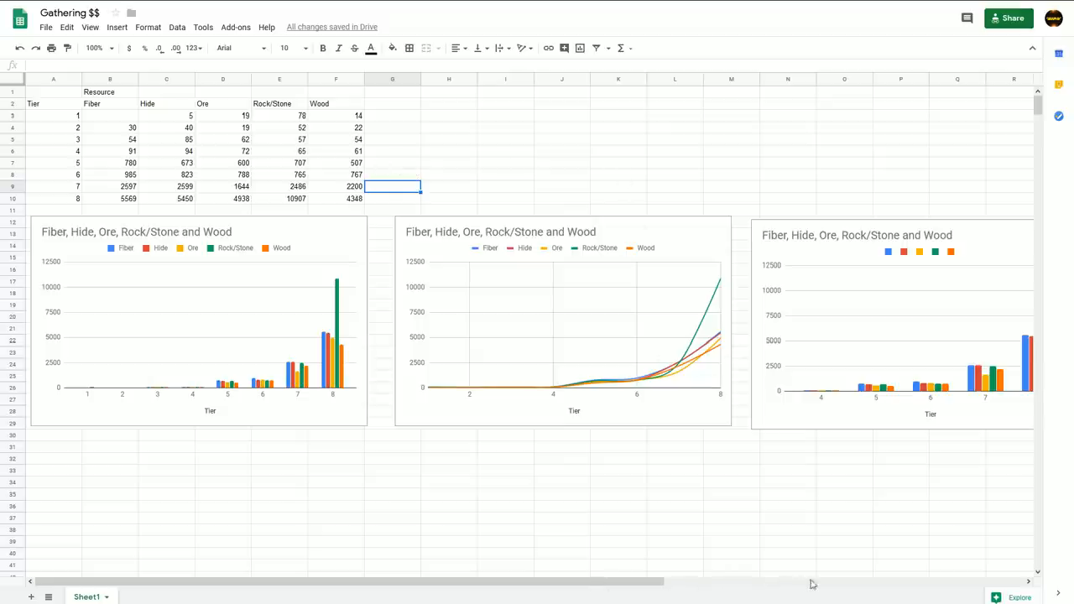
mouse_move(327, 198)
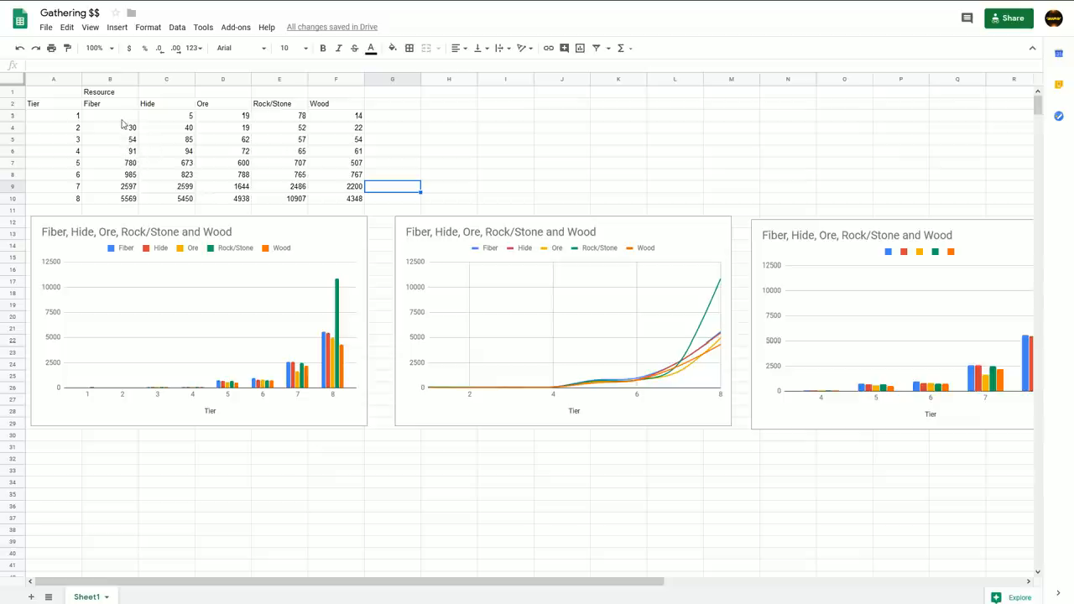
mouse_move(126, 127)
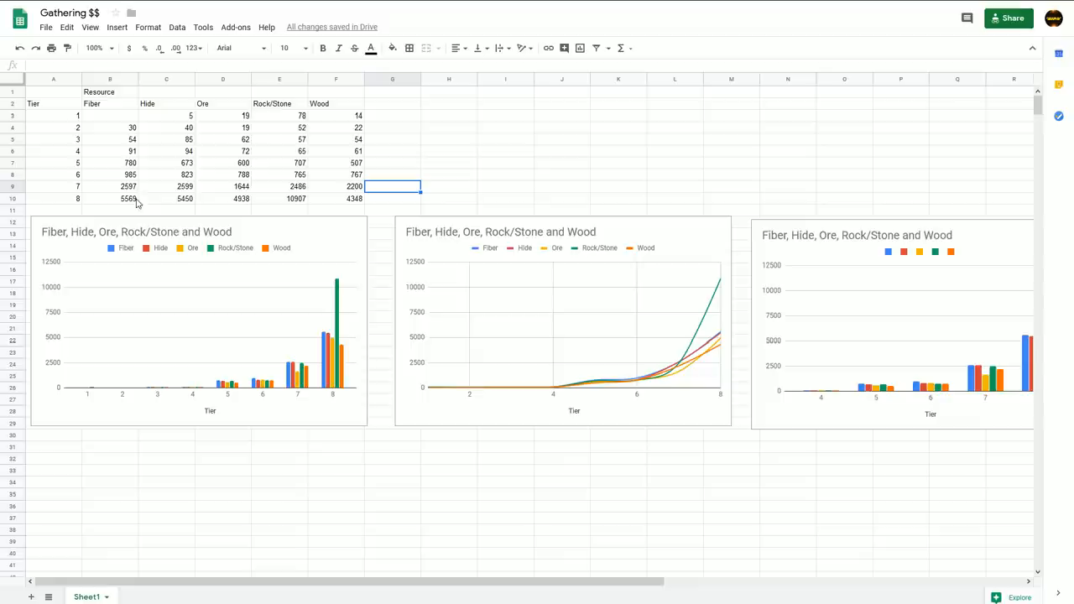
mouse_move(203, 168)
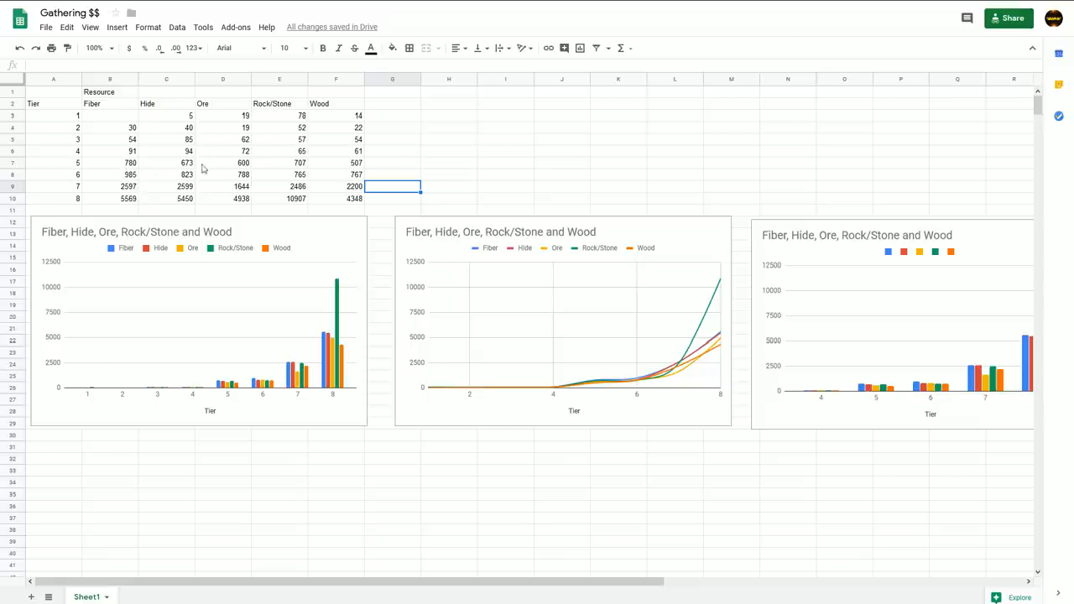
mouse_move(134, 201)
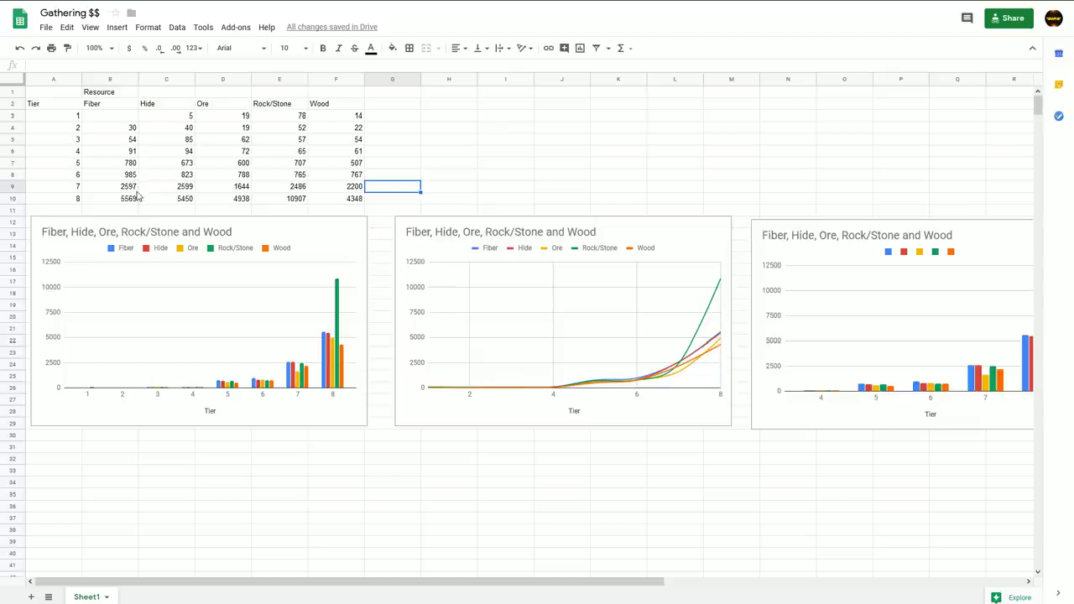
mouse_move(166, 165)
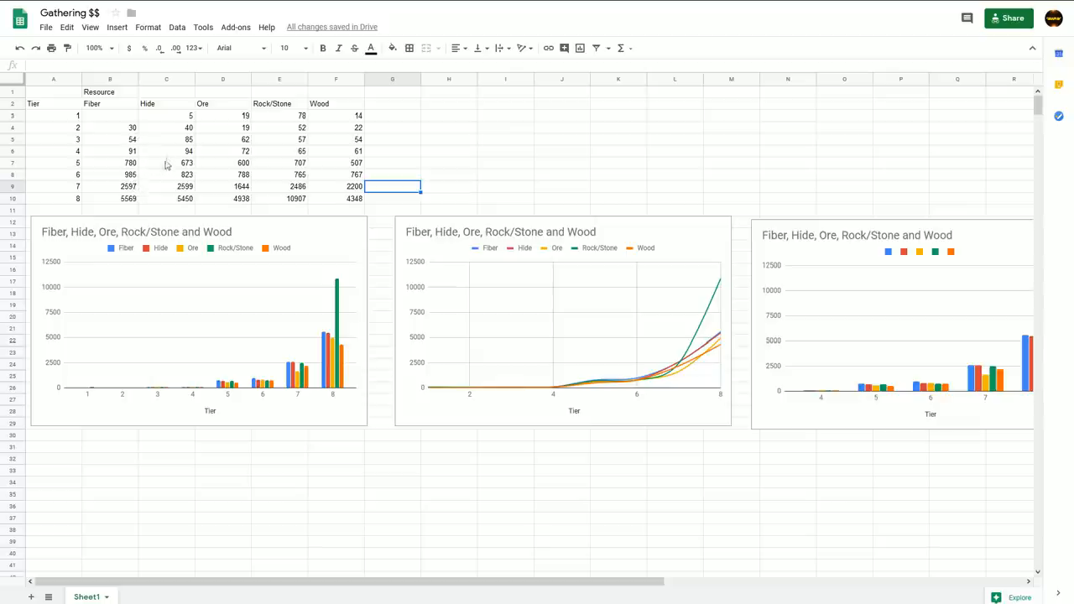
mouse_move(142, 195)
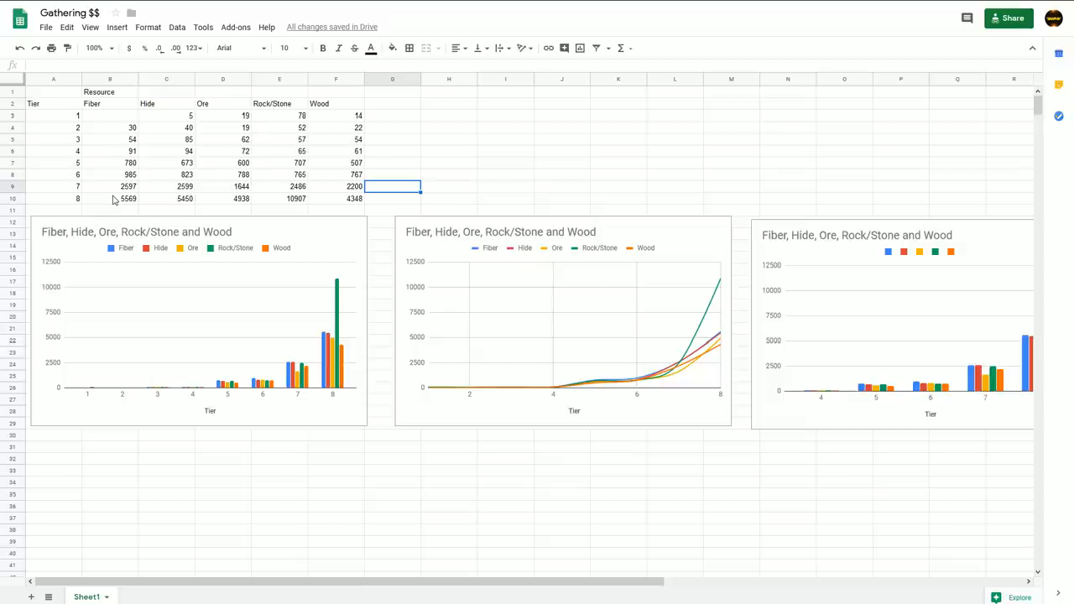
mouse_move(184, 218)
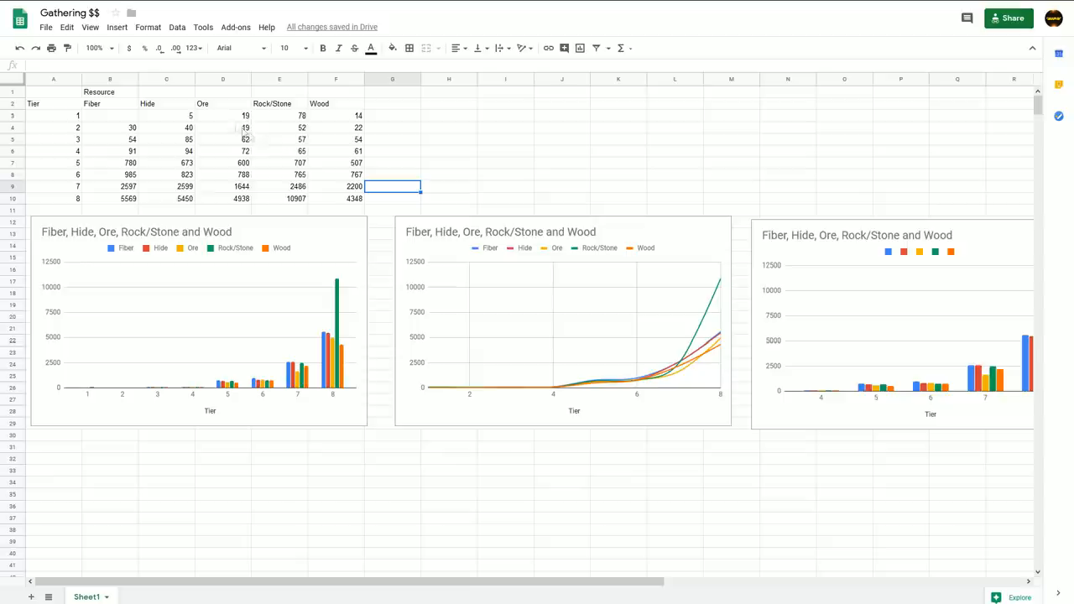
mouse_move(284, 133)
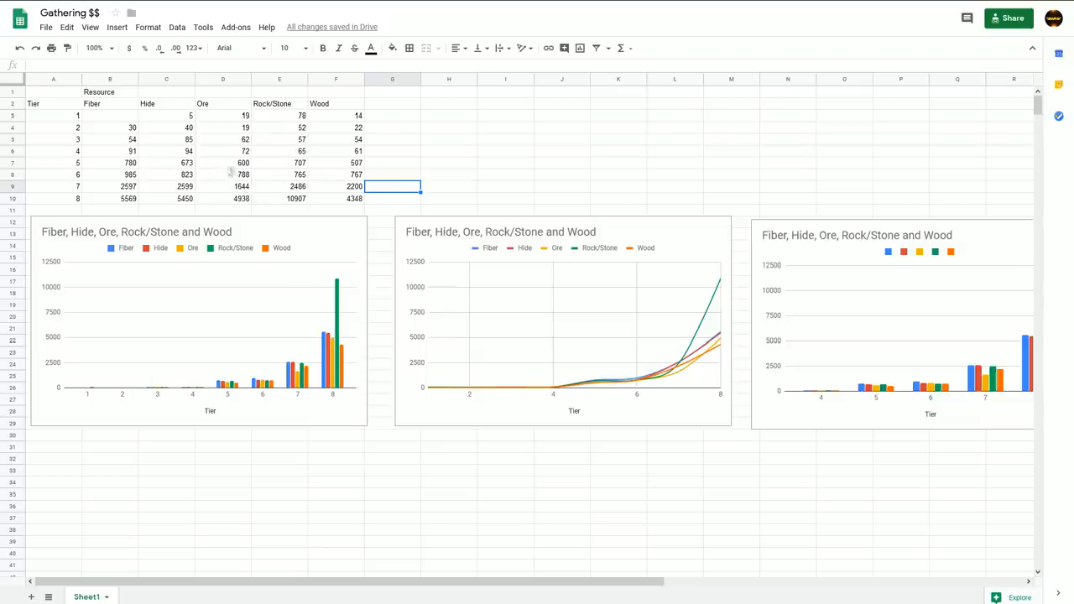
mouse_move(211, 188)
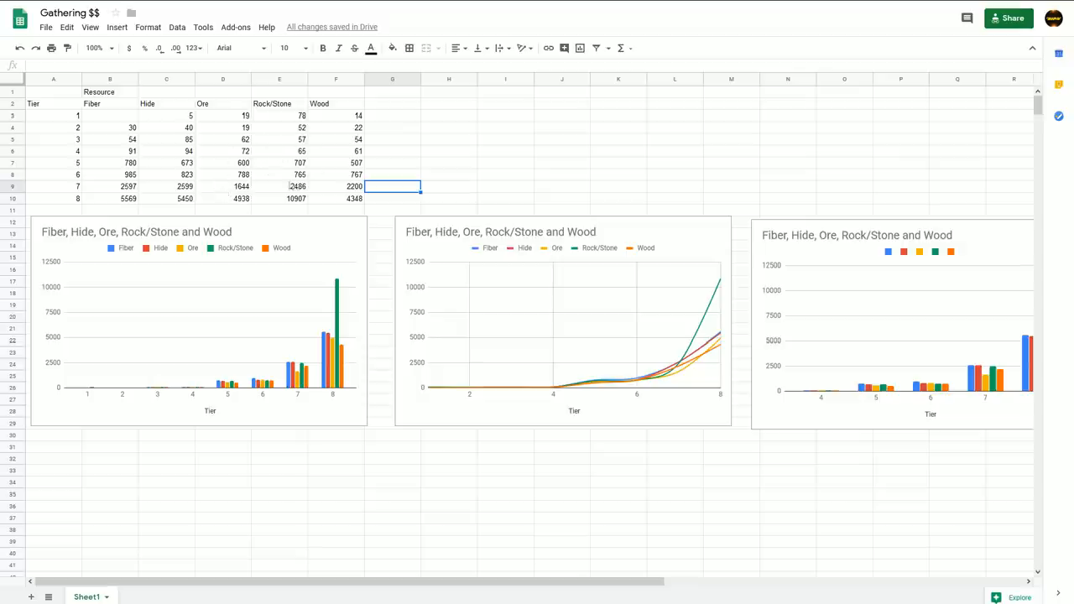
mouse_move(218, 110)
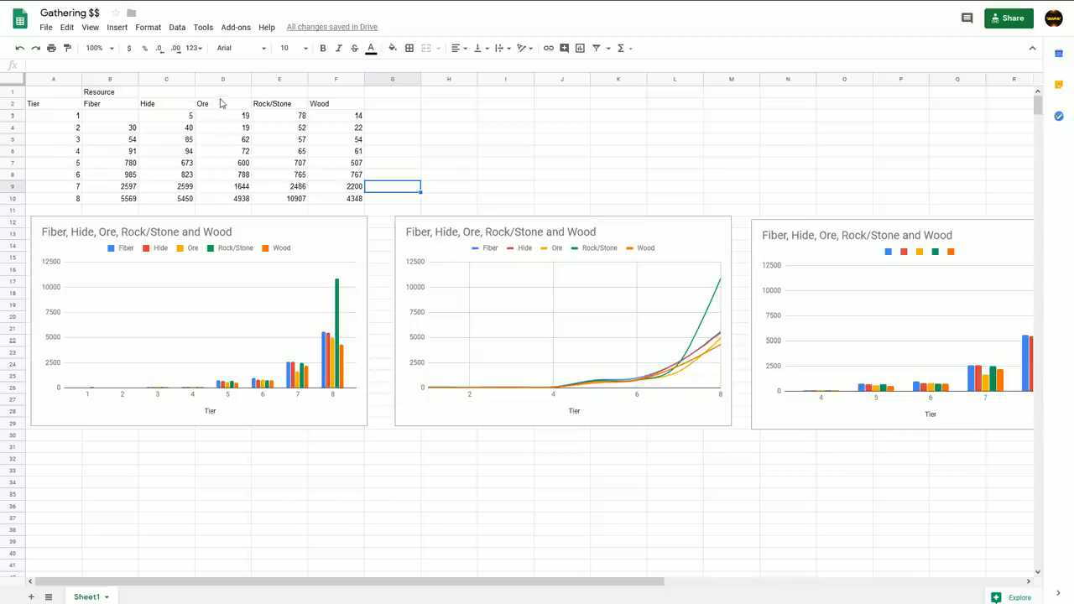
mouse_move(225, 200)
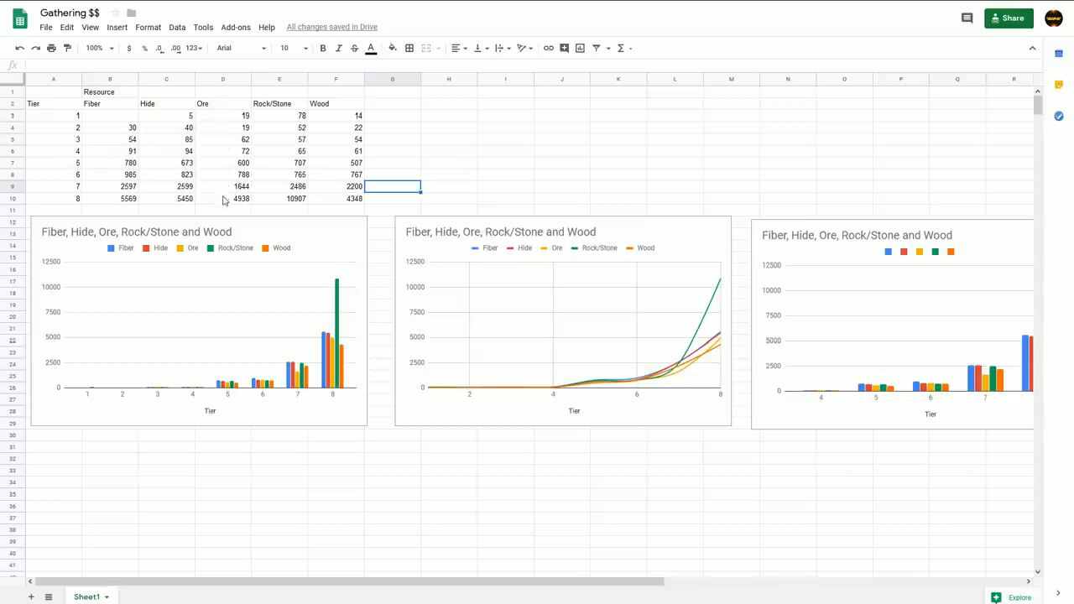
mouse_move(238, 208)
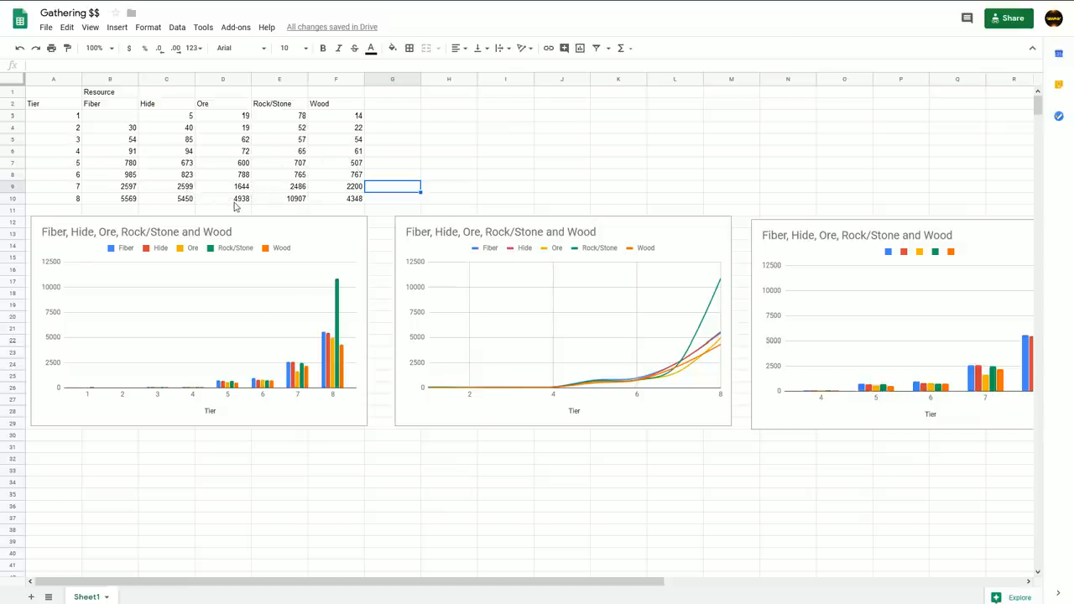
mouse_move(242, 208)
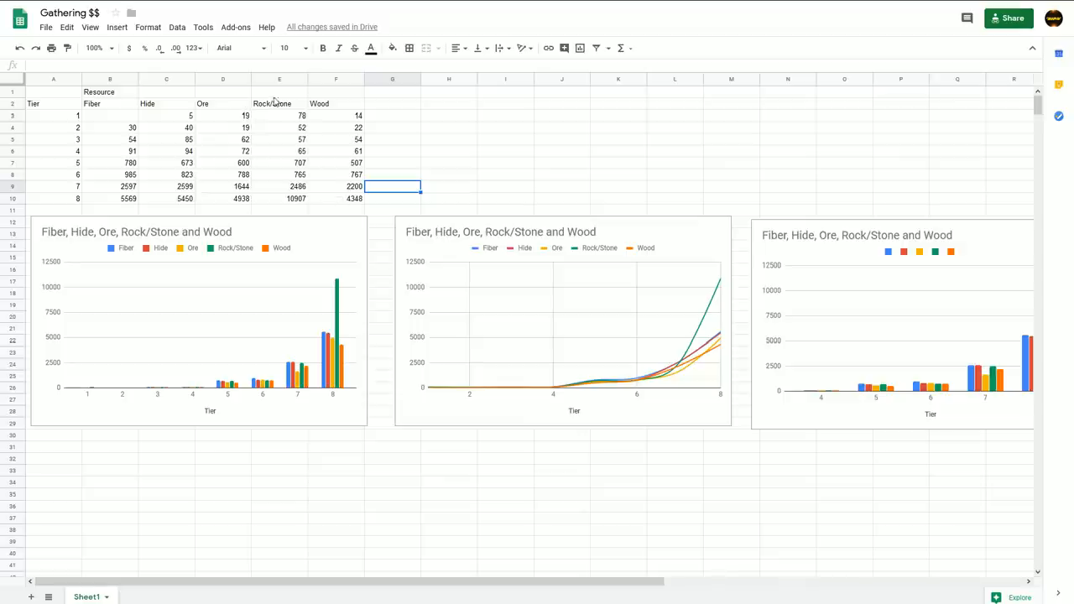
mouse_move(134, 205)
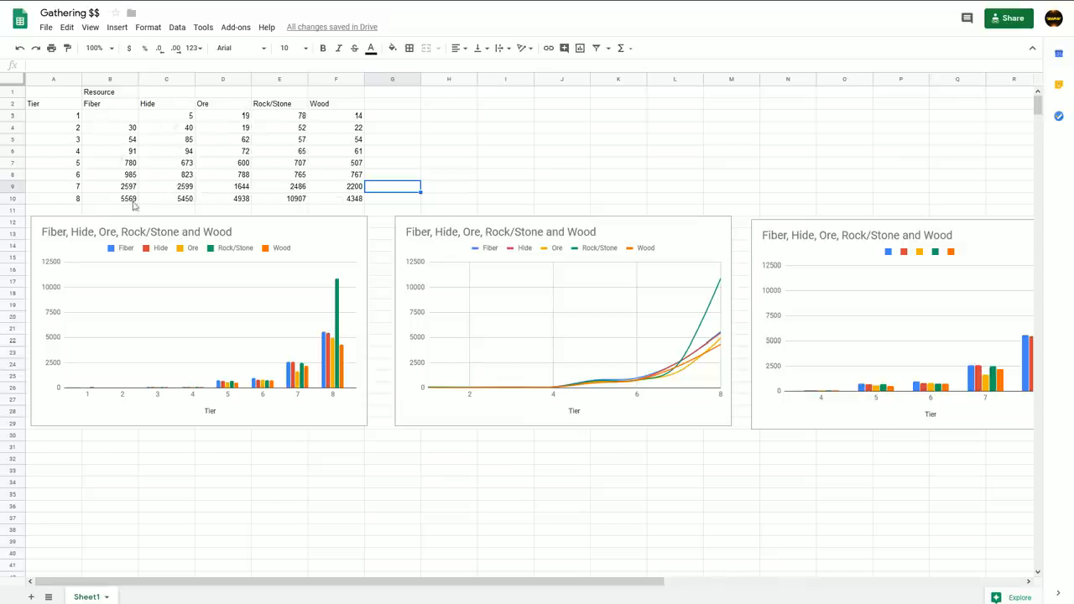
mouse_move(131, 101)
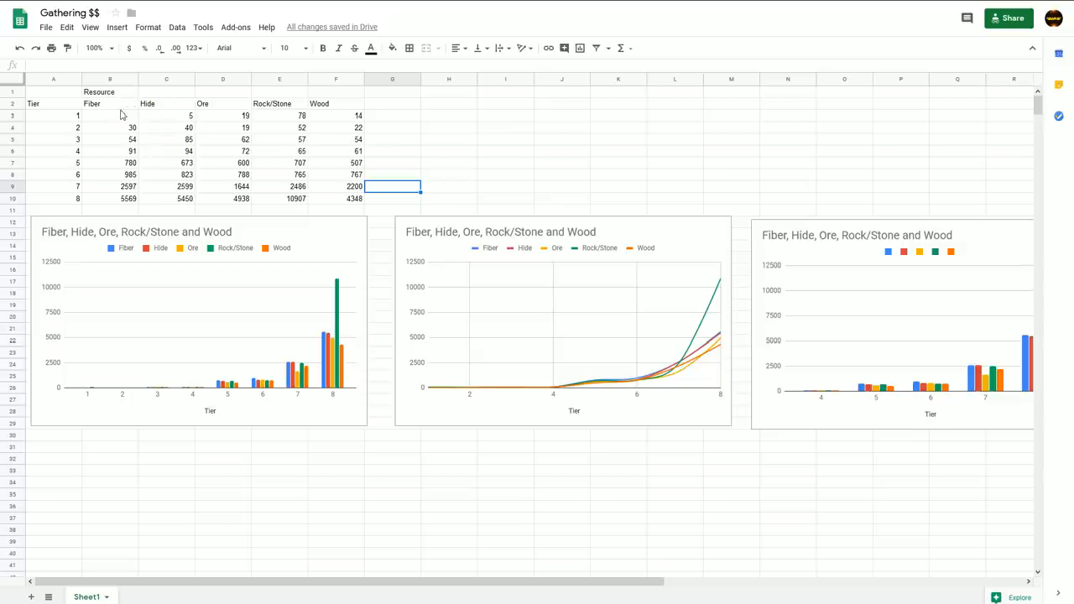
mouse_move(177, 126)
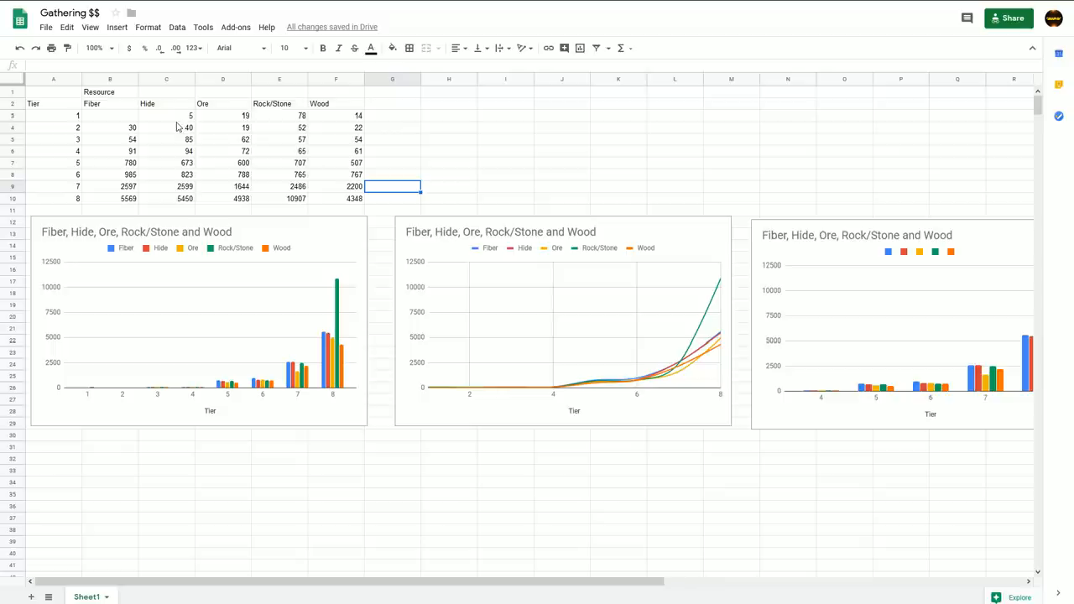
mouse_move(184, 163)
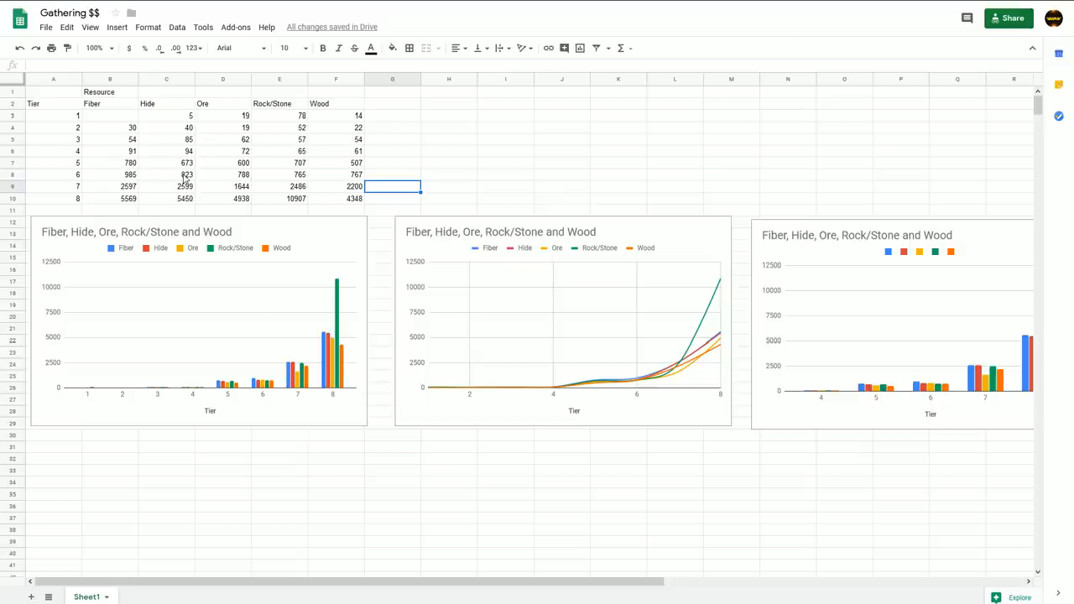
mouse_move(175, 104)
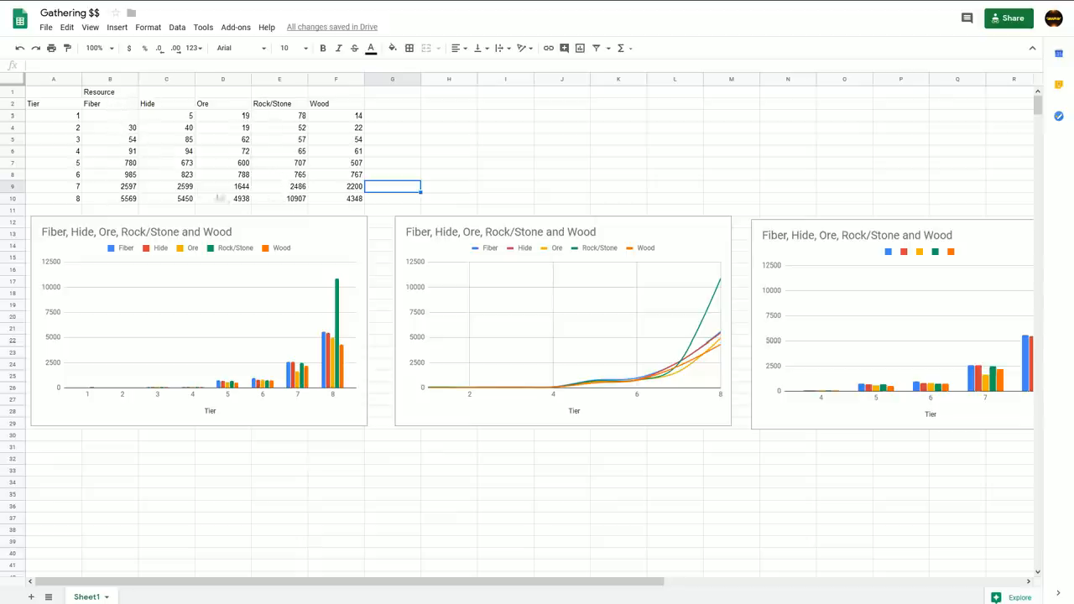
mouse_move(276, 198)
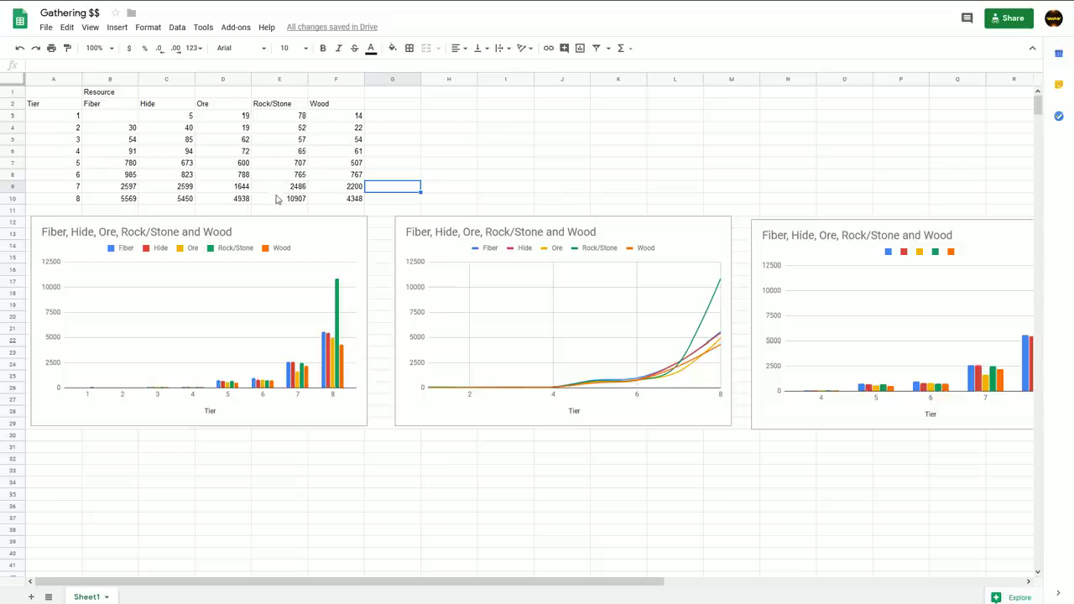
mouse_move(286, 191)
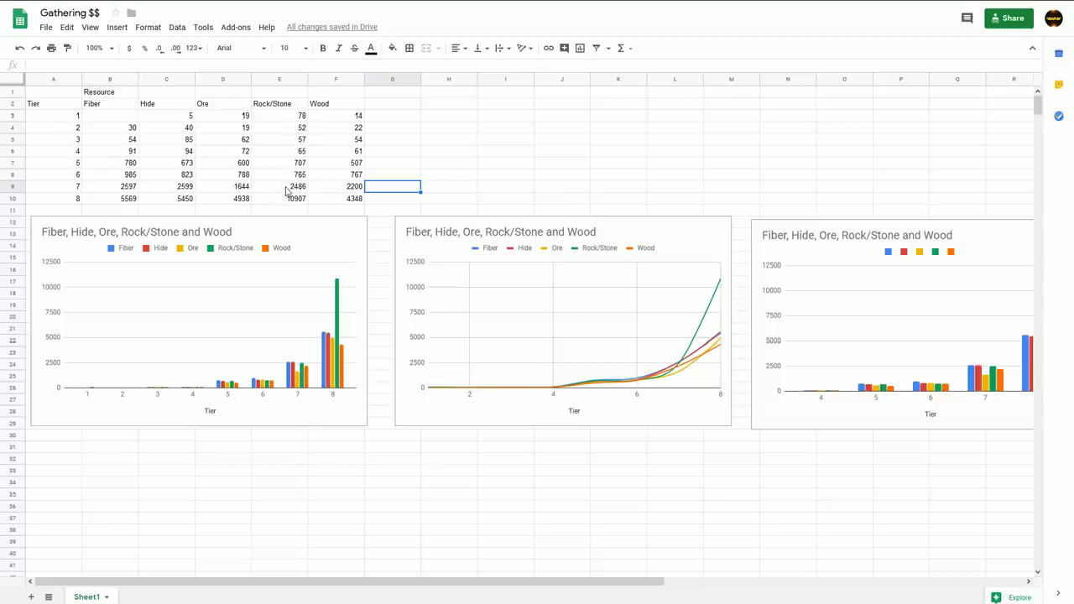
mouse_move(178, 109)
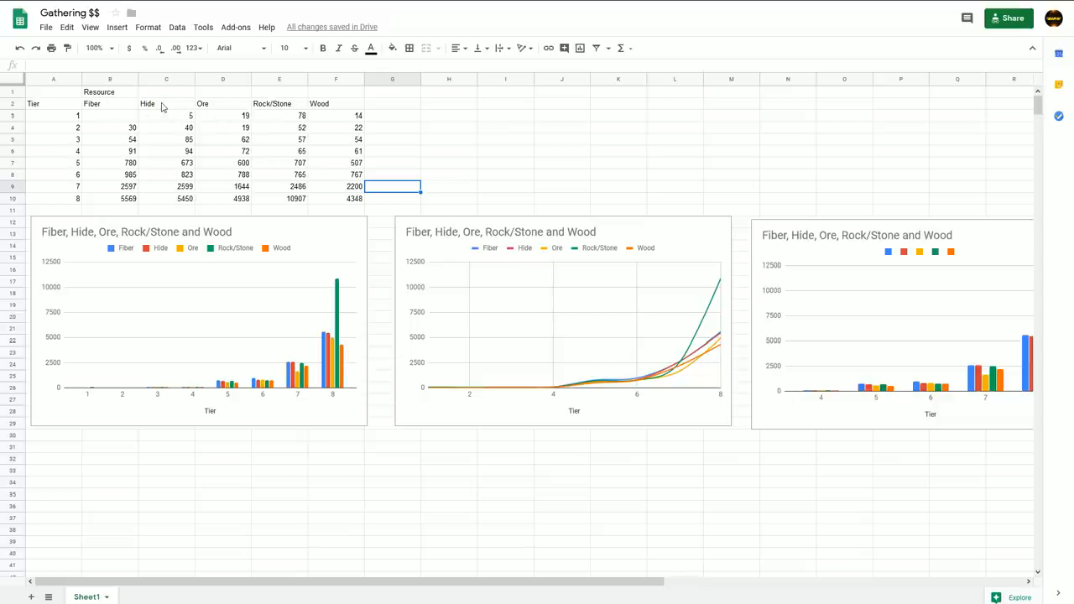
mouse_move(108, 109)
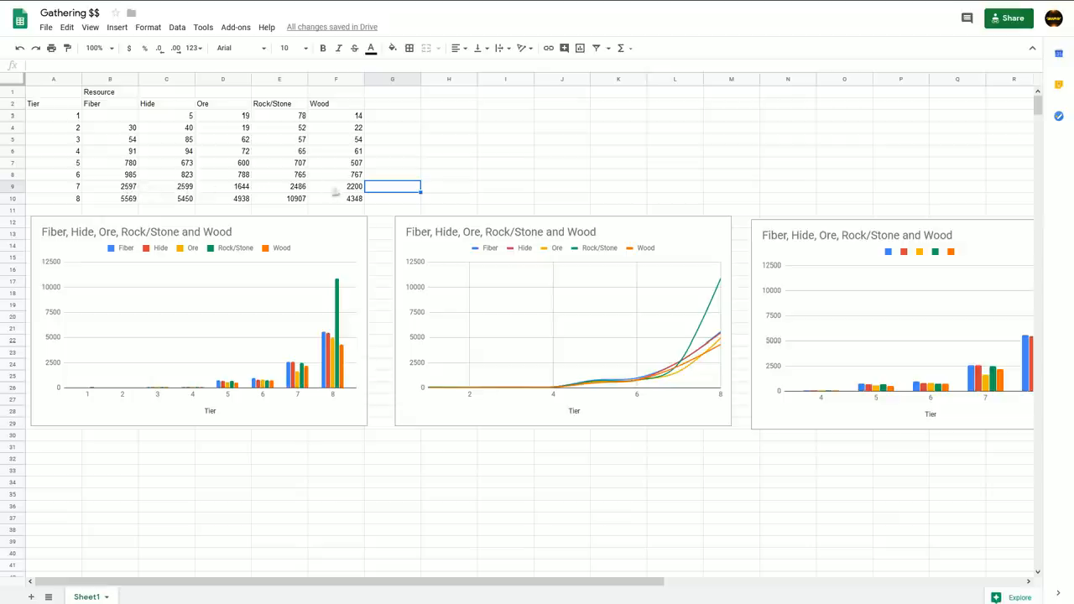
mouse_move(344, 183)
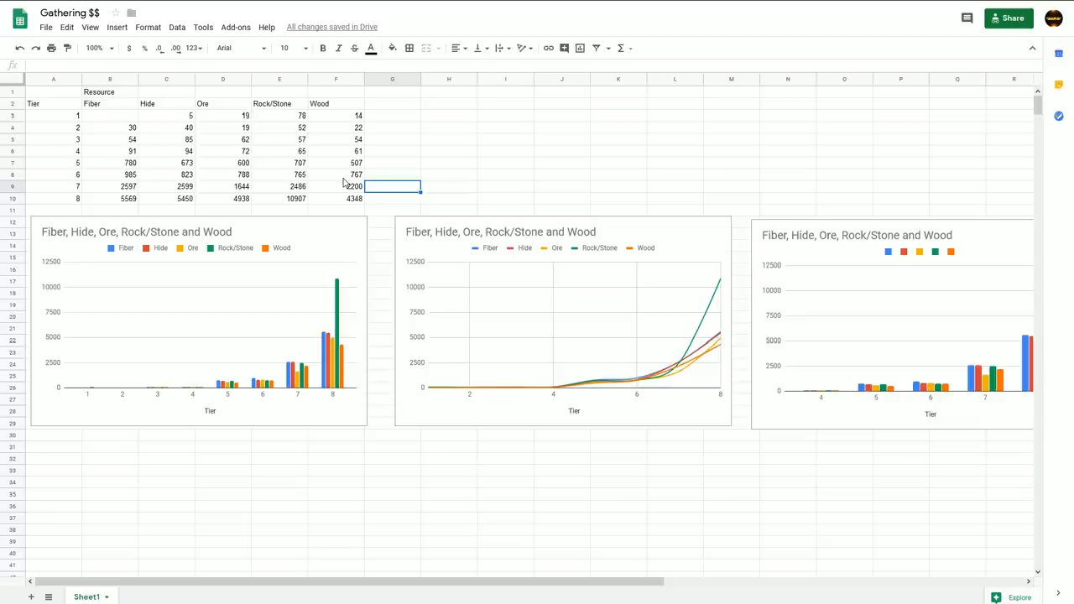
mouse_move(517, 317)
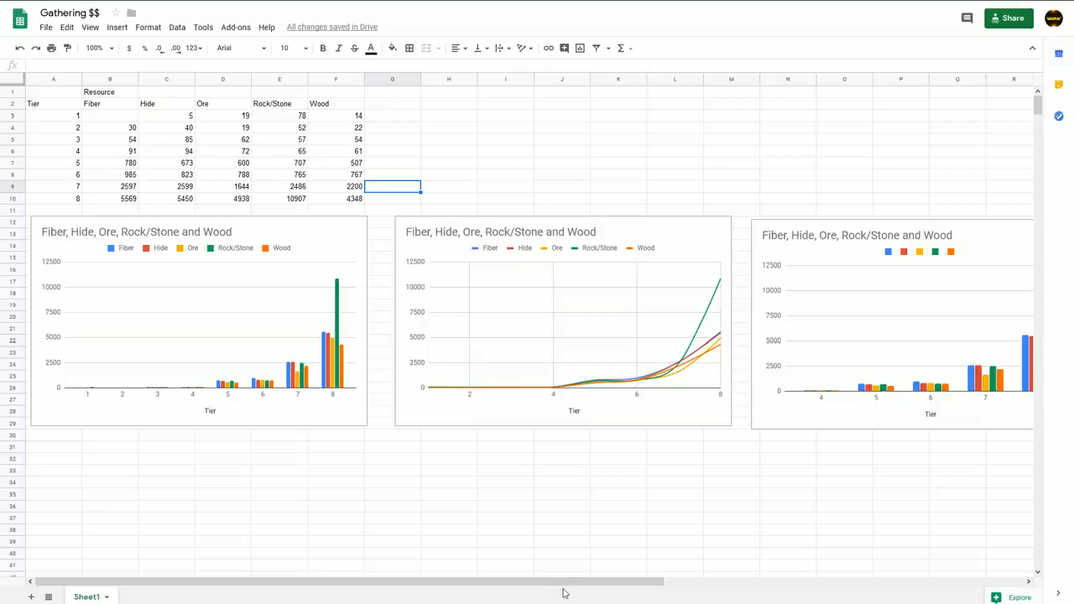
mouse_move(889, 554)
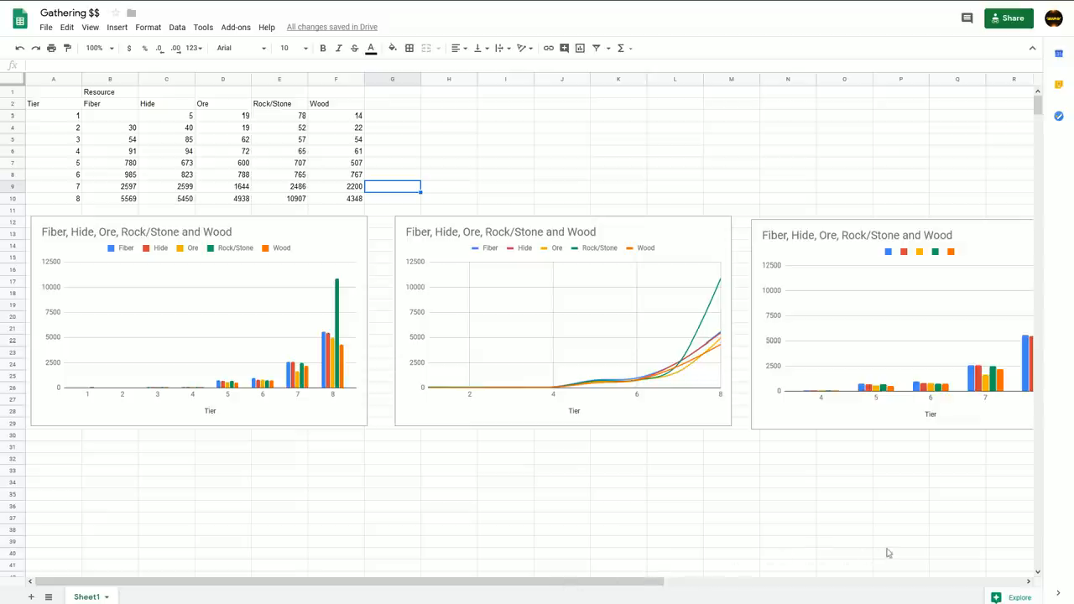
mouse_move(433, 138)
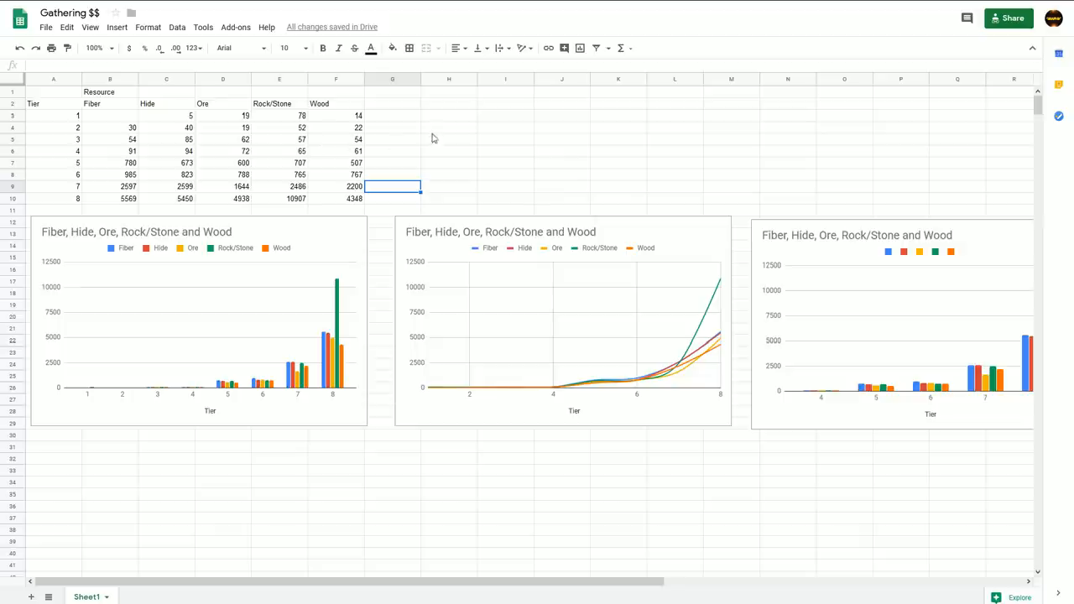
mouse_move(50, 118)
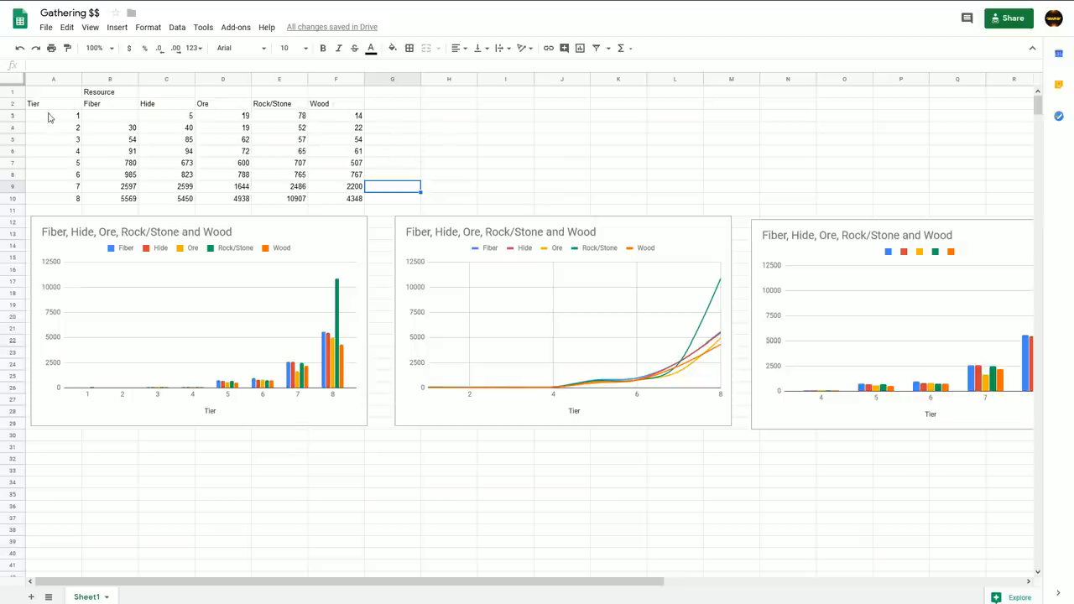
mouse_move(409, 109)
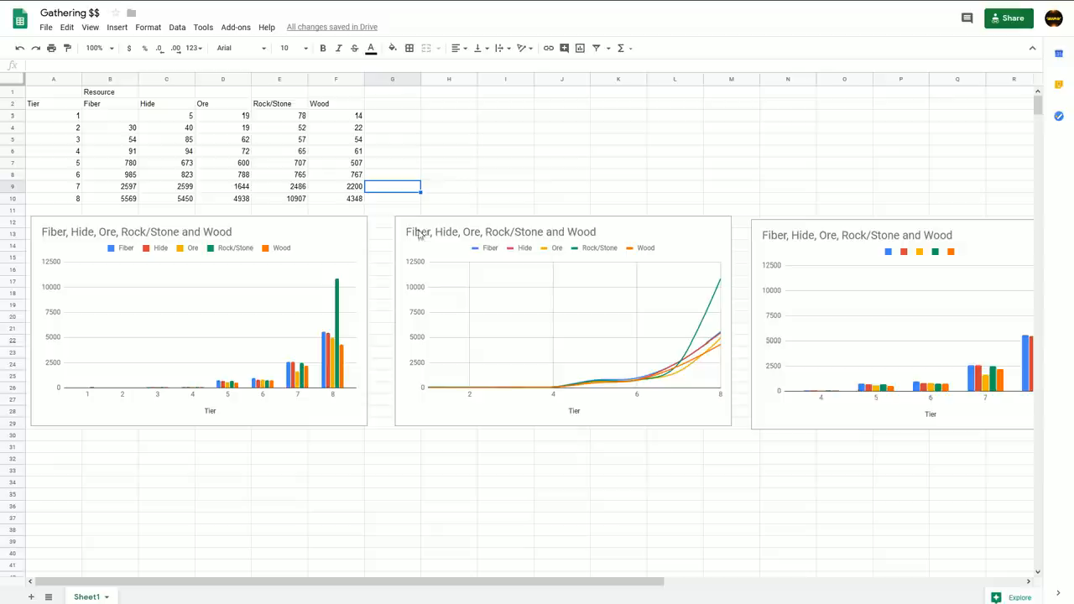
mouse_move(389, 151)
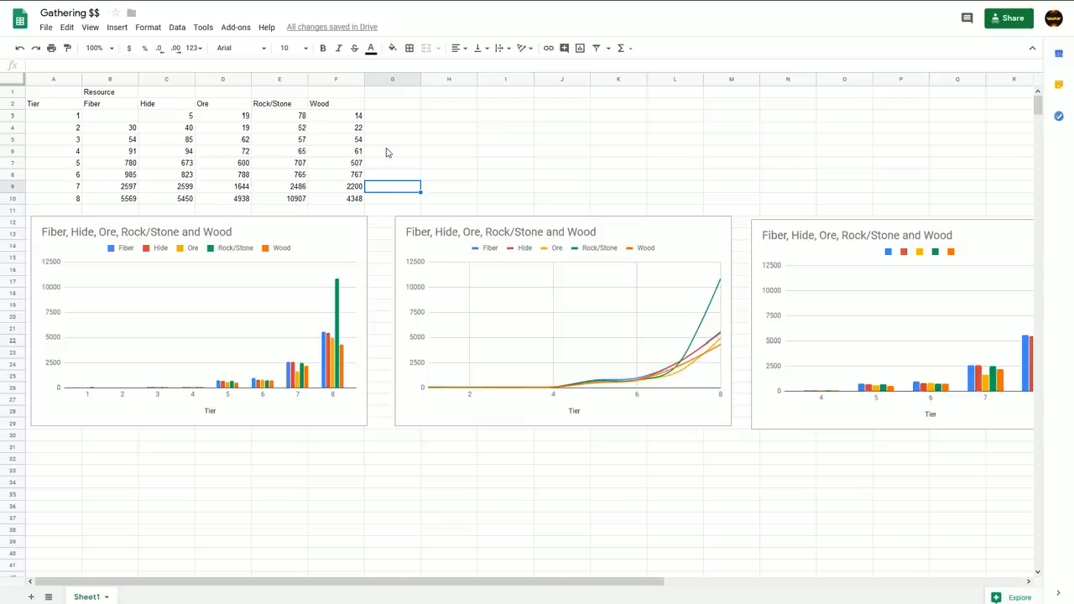
mouse_move(403, 155)
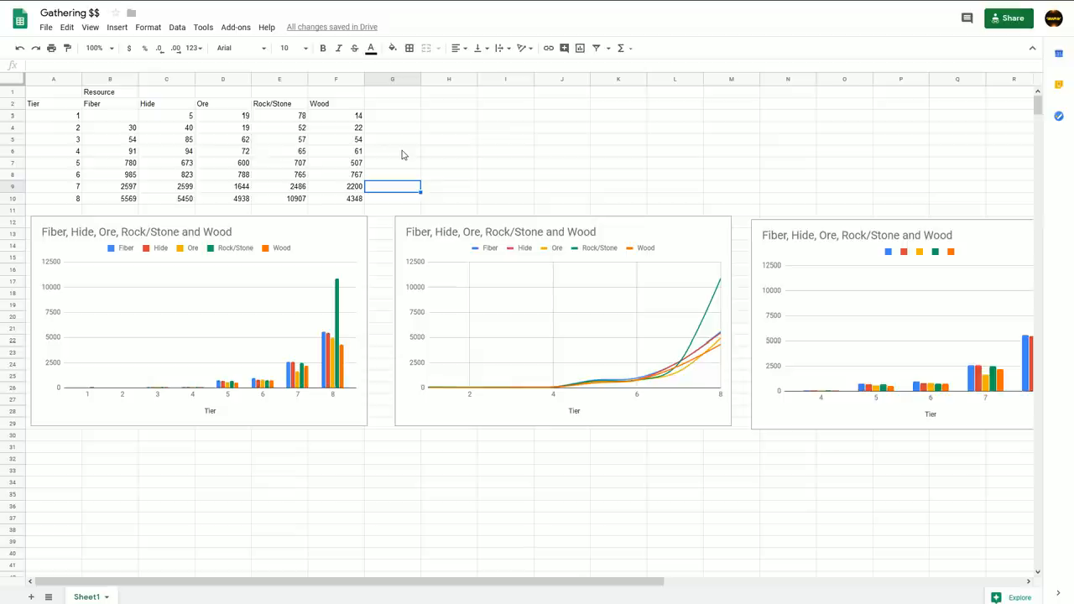
mouse_move(435, 151)
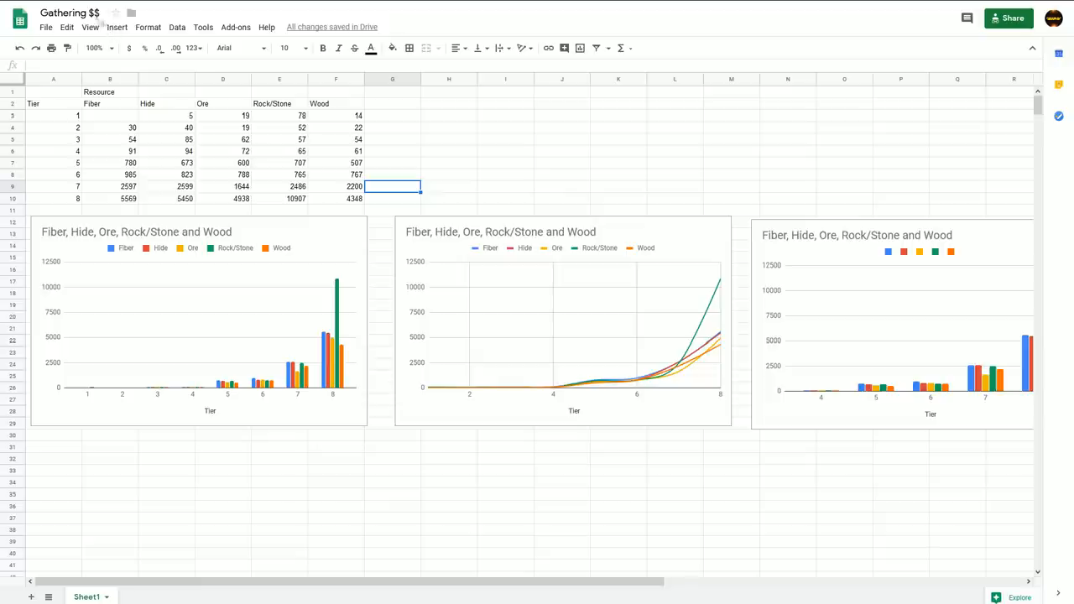
mouse_move(718, 160)
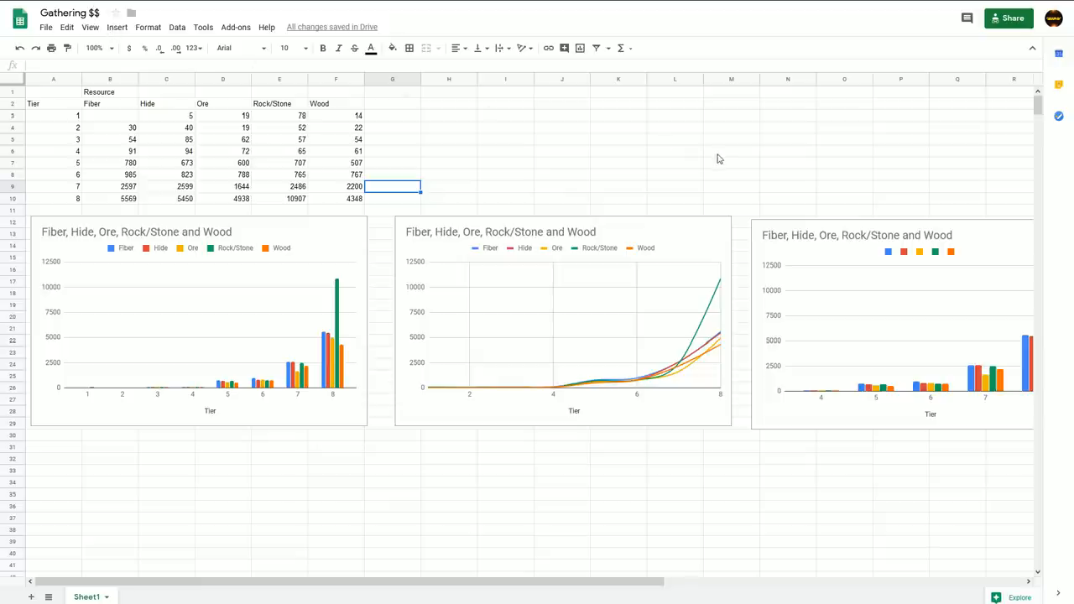